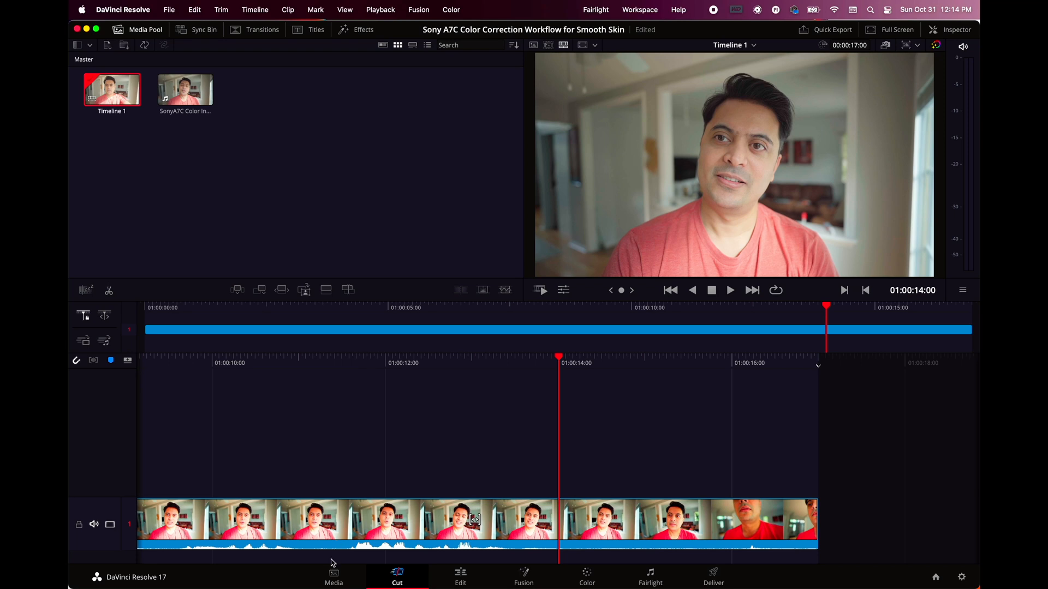
# - Visit the Media and Edit pages, then land on the Color page for grading
pyautogui.click(334, 572)
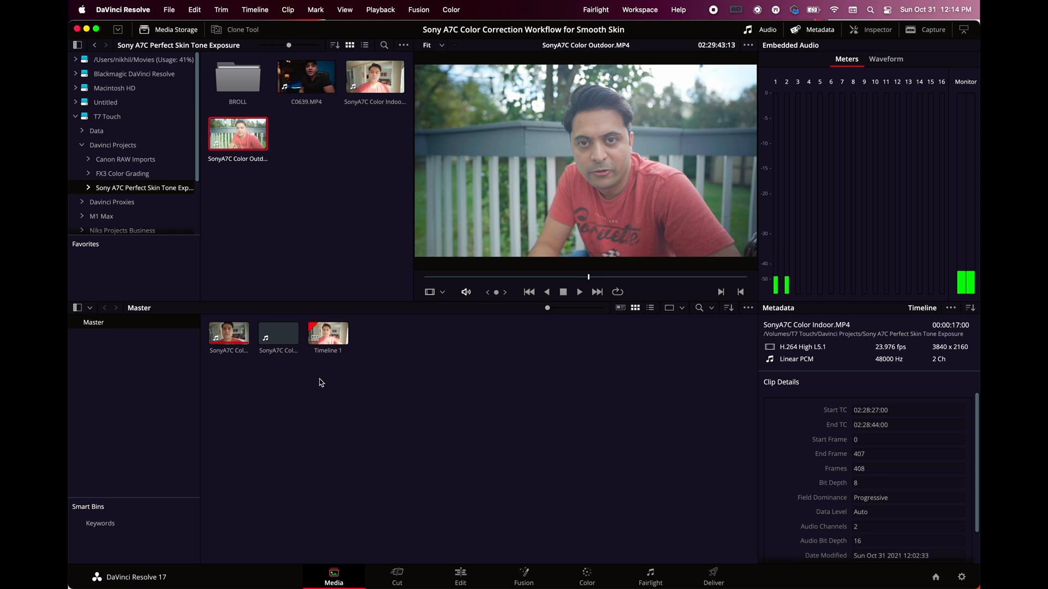
pyautogui.click(397, 577)
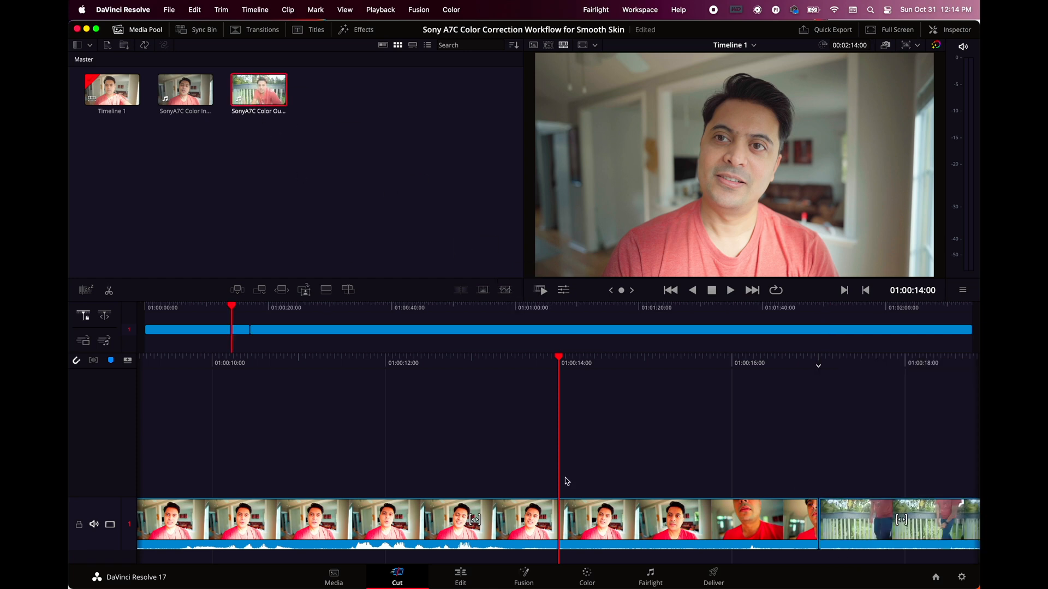
pyautogui.click(586, 582)
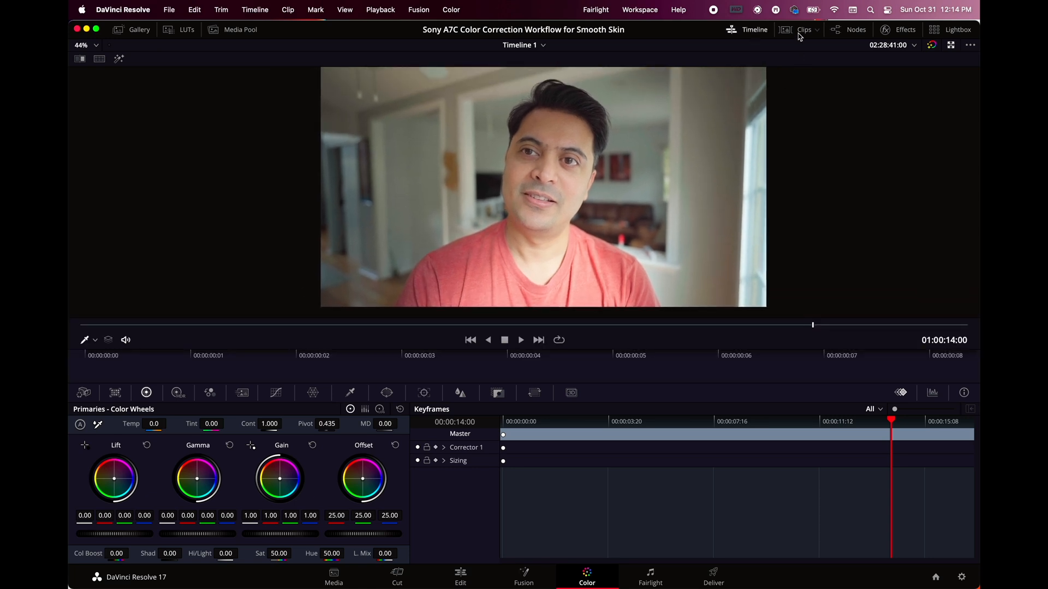
# - Show the clip thumbnails, select the outdoor clip and play it back
pyautogui.click(804, 30)
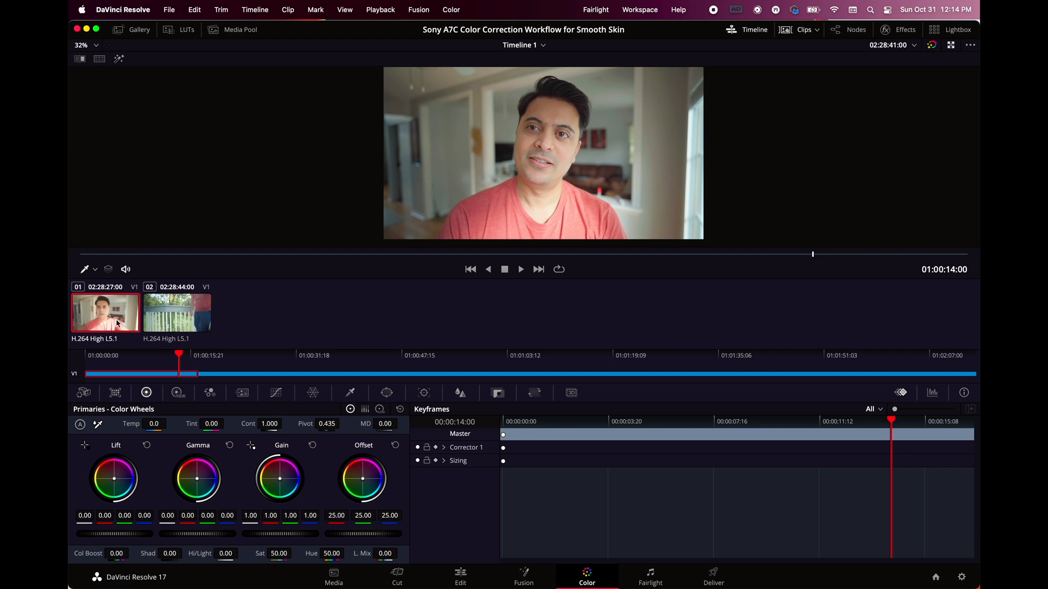
pyautogui.click(176, 312)
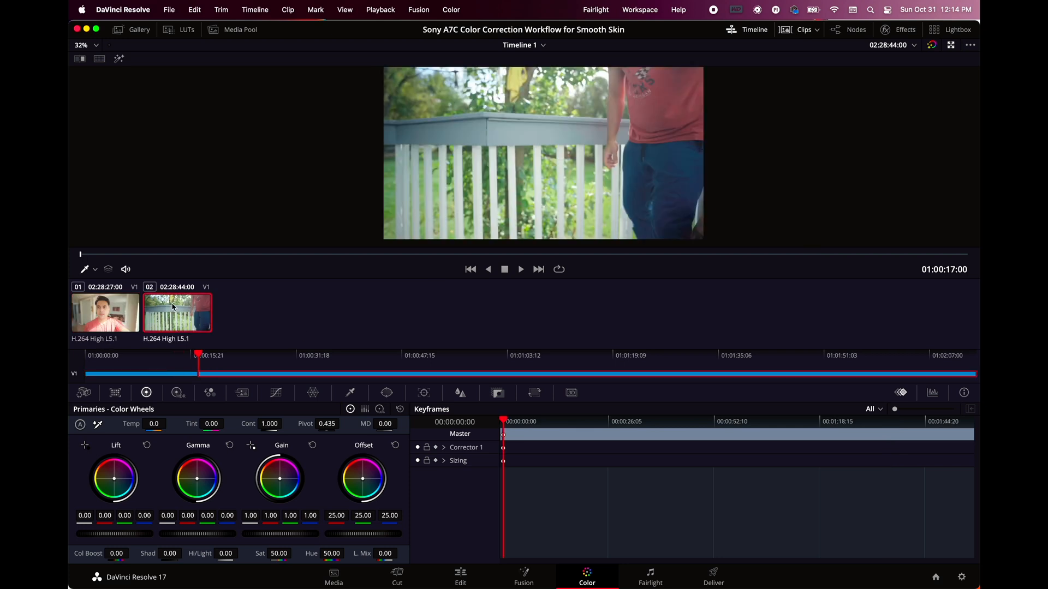
pyautogui.moveTo(215, 285)
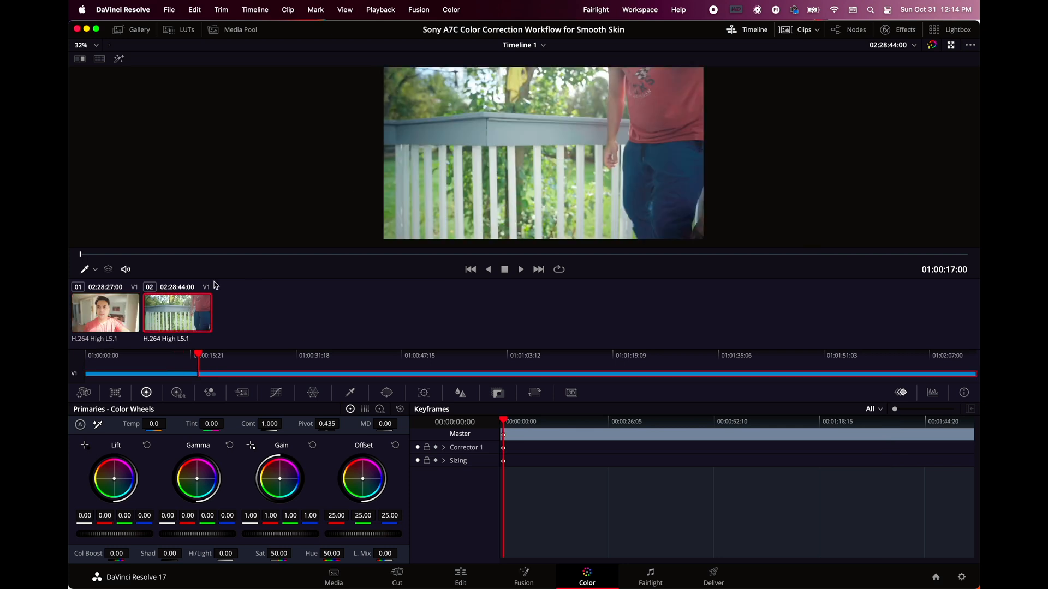
pyautogui.click(521, 268)
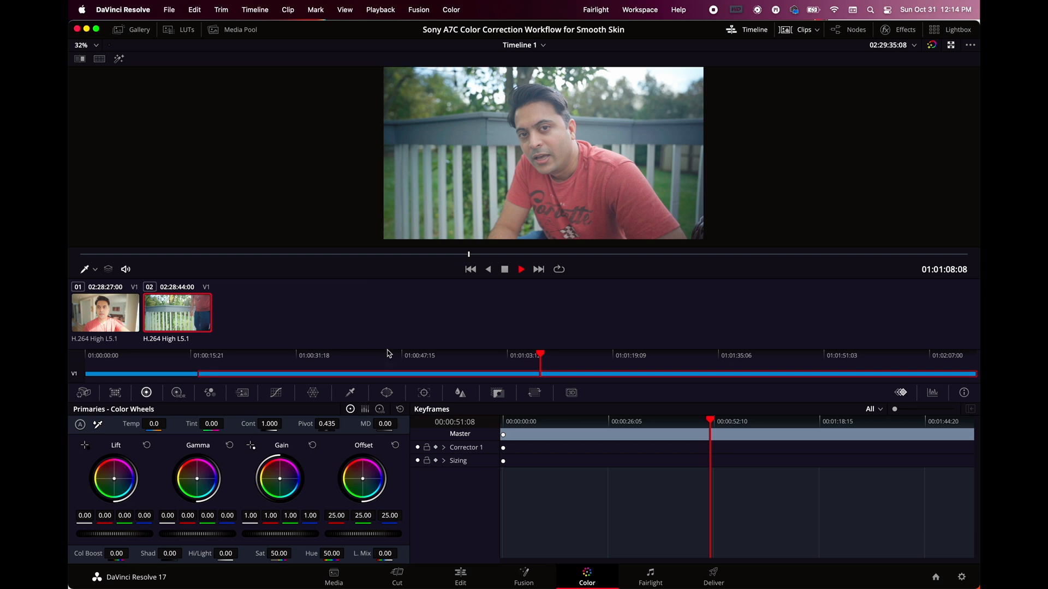
pyautogui.moveTo(910, 536)
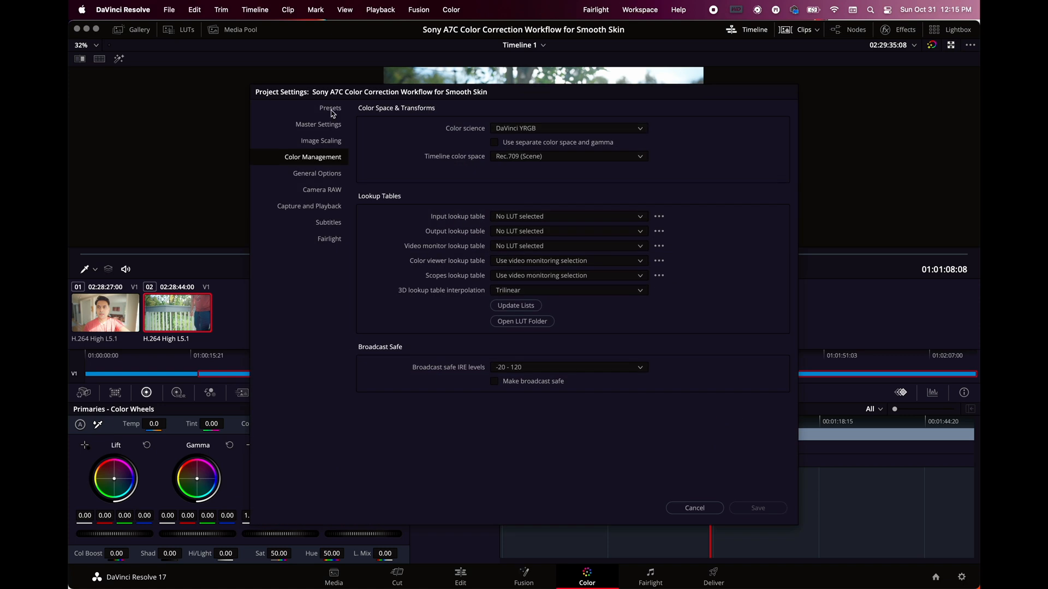
# - In Color Management, switch colour science to DaVinci YRGB Color Managed and review the input LUT list
pyautogui.click(330, 107)
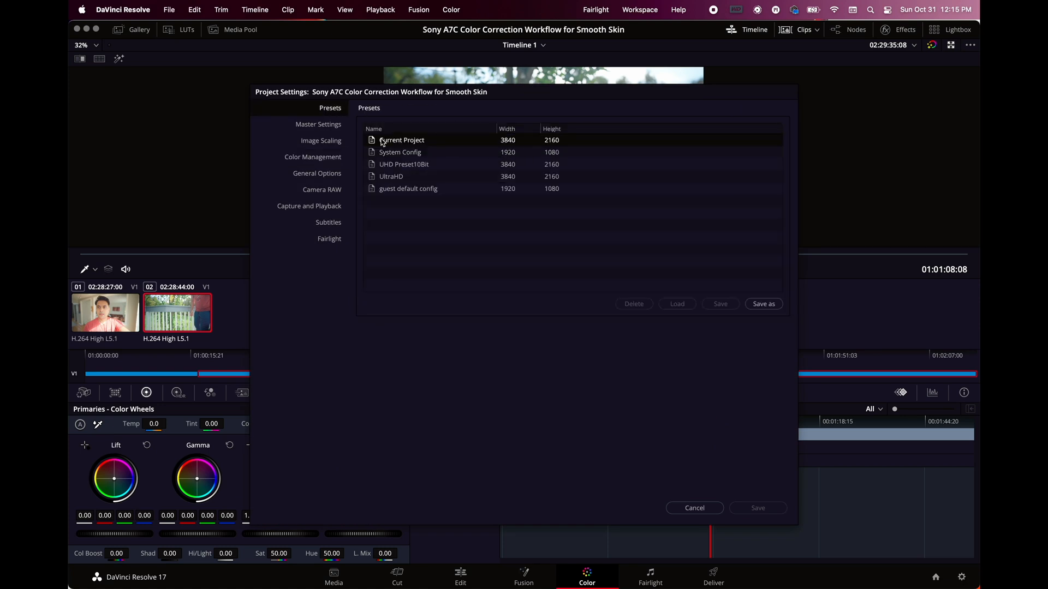
pyautogui.click(317, 125)
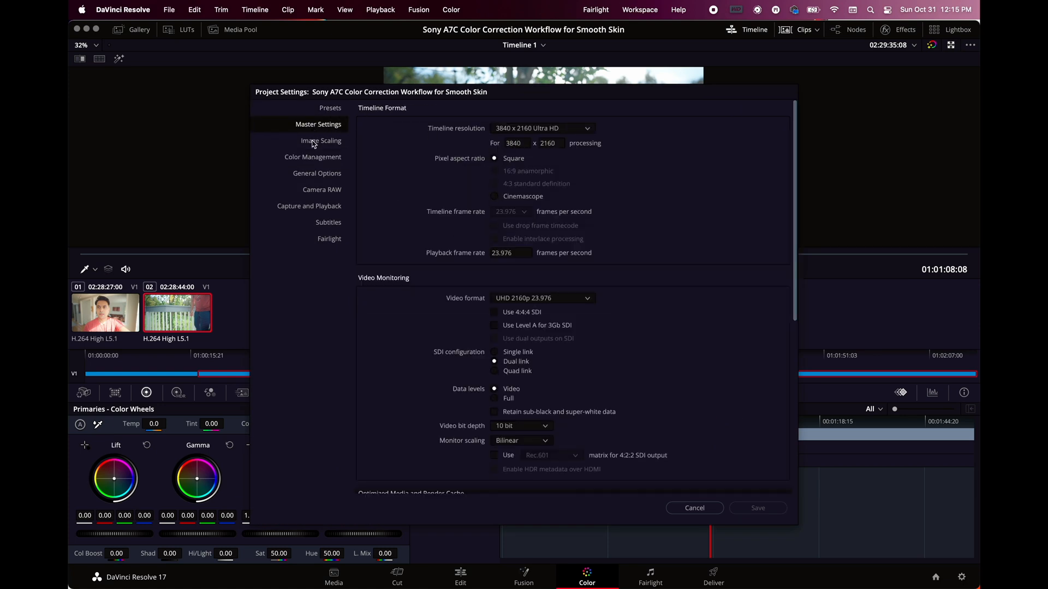
pyautogui.click(312, 157)
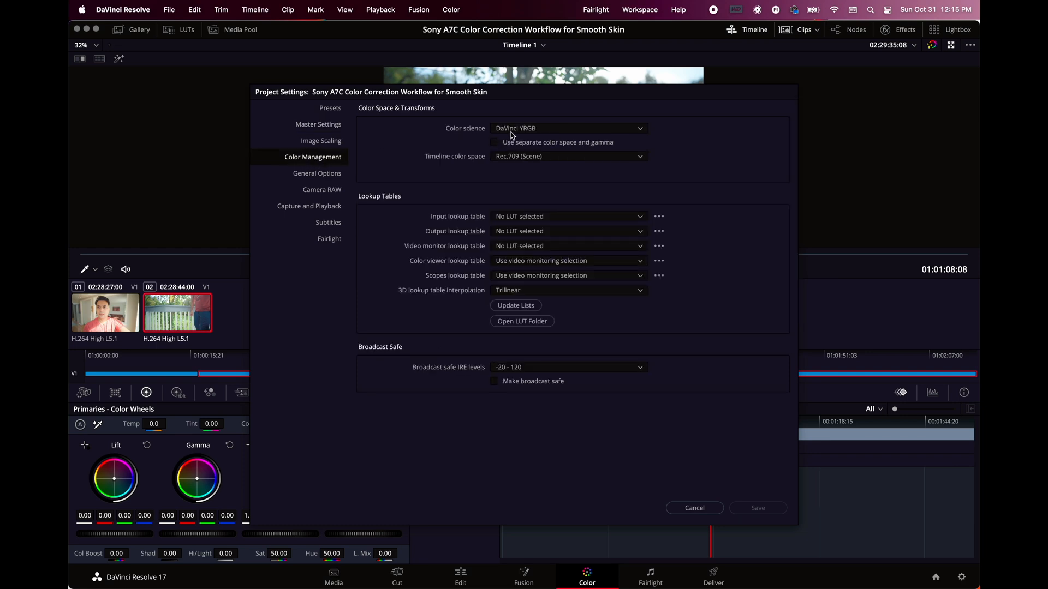
pyautogui.click(569, 129)
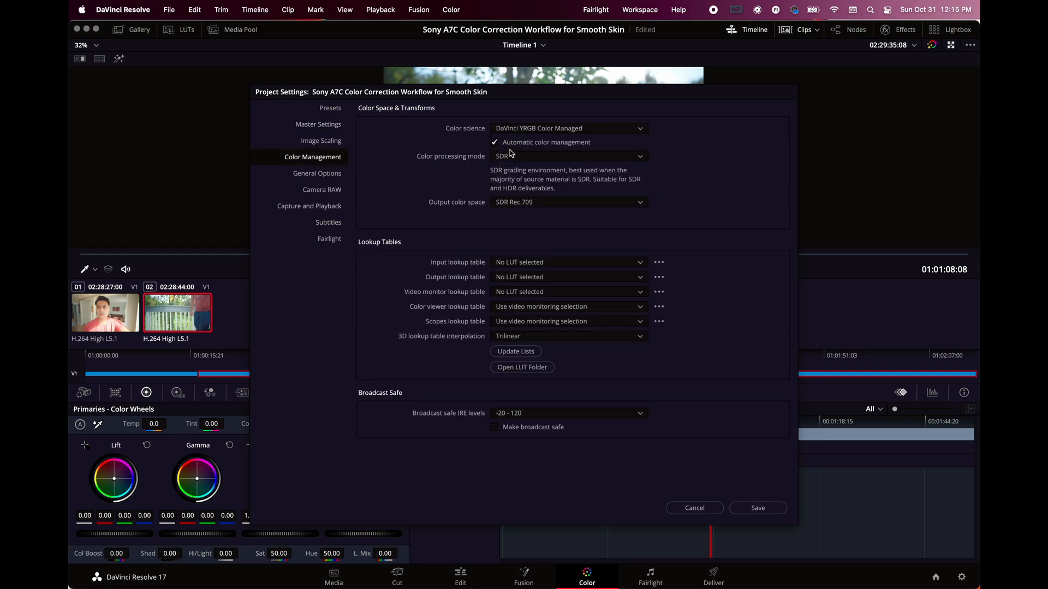
pyautogui.moveTo(638, 262)
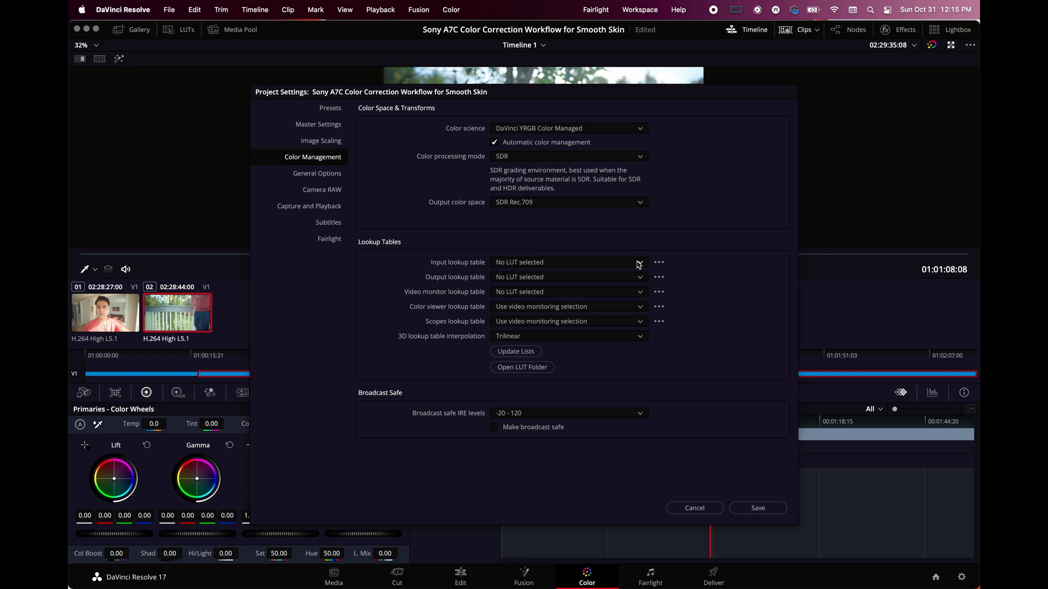
pyautogui.click(638, 262)
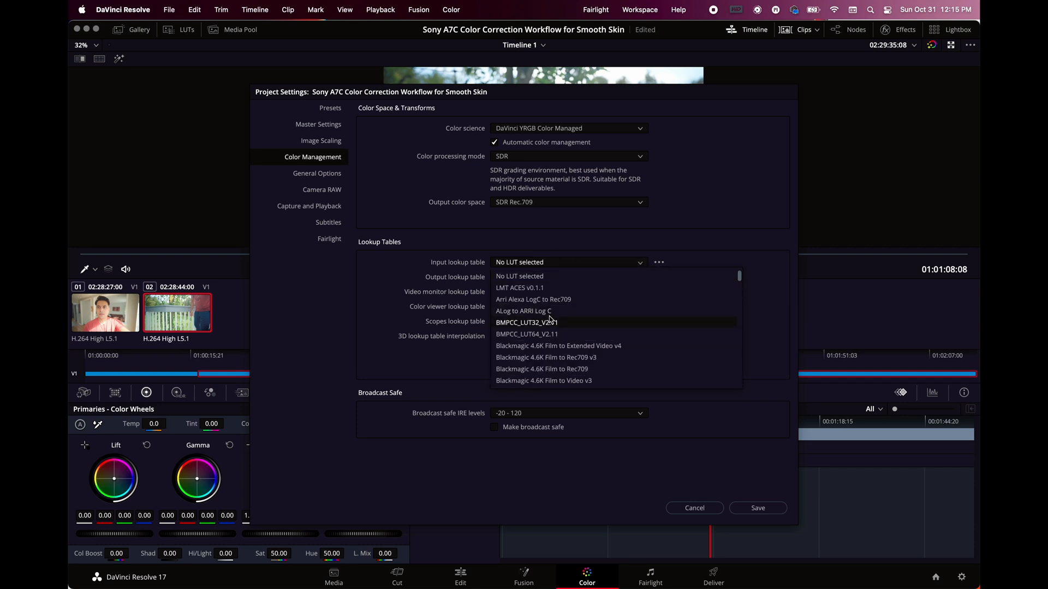
pyautogui.moveTo(543, 299)
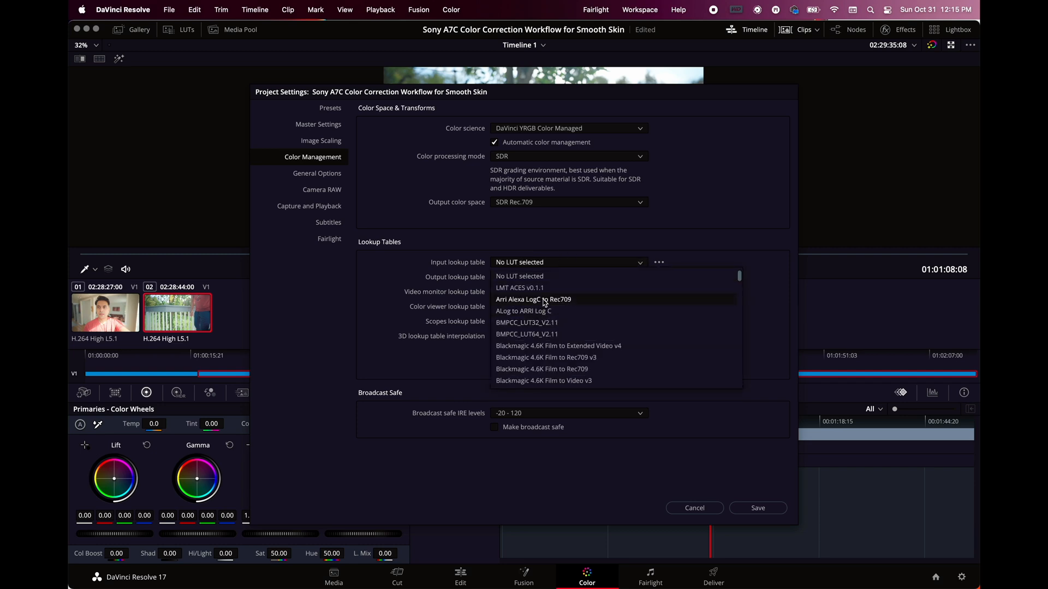
pyautogui.click(569, 128)
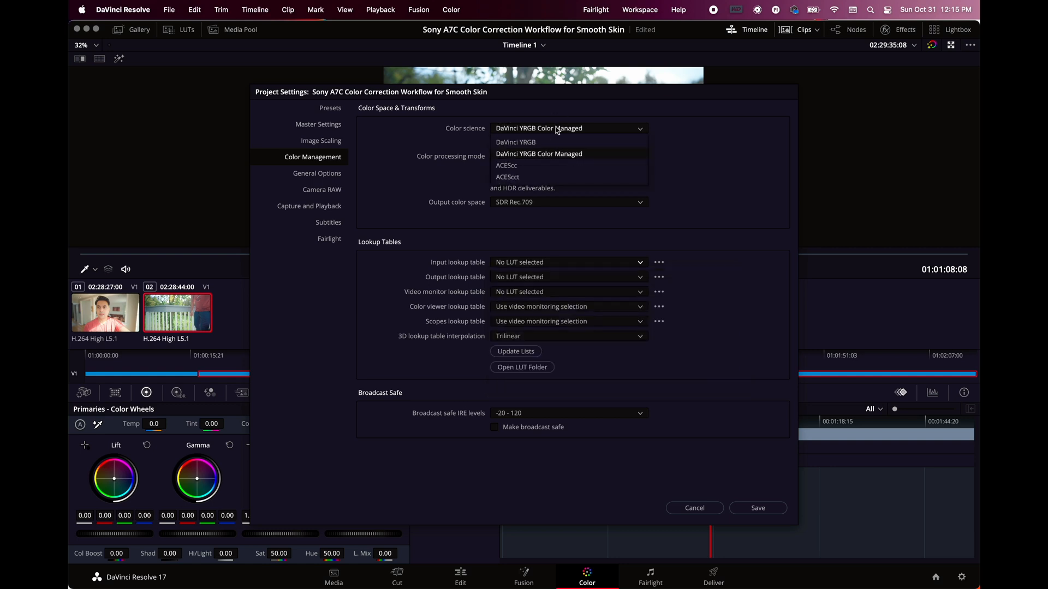
# - Set colour science to ACEScct on ACES 1.3 with a Sony SLog2 (Daylight) input transform
pyautogui.click(507, 177)
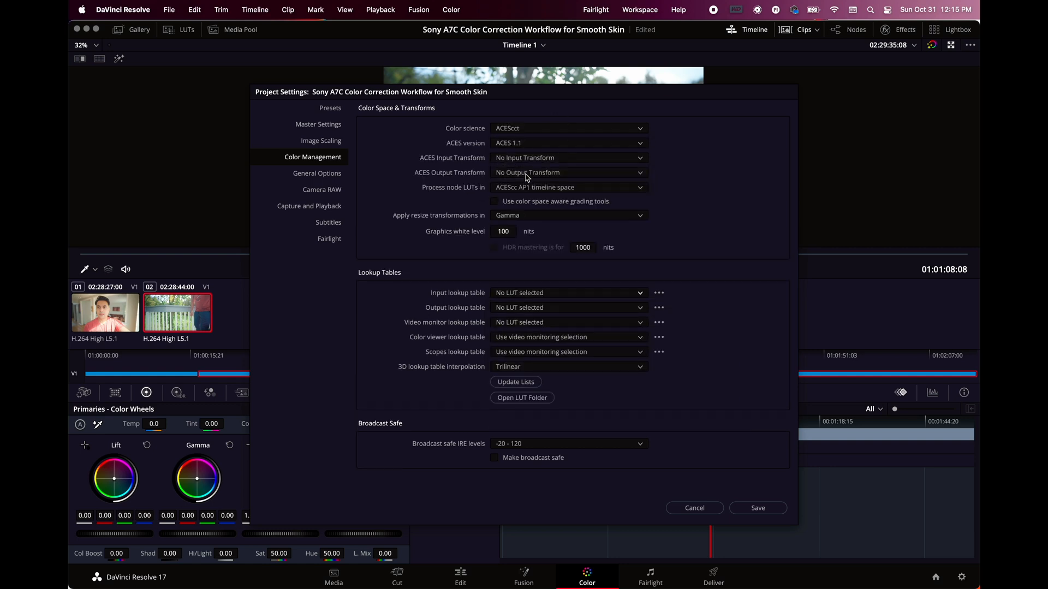
pyautogui.click(568, 143)
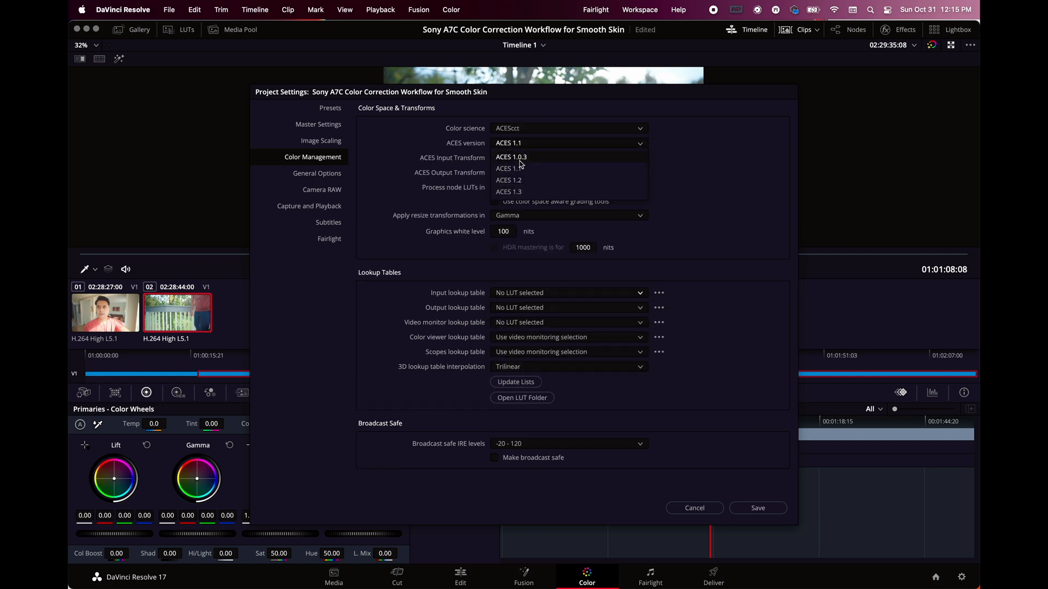
pyautogui.moveTo(521, 191)
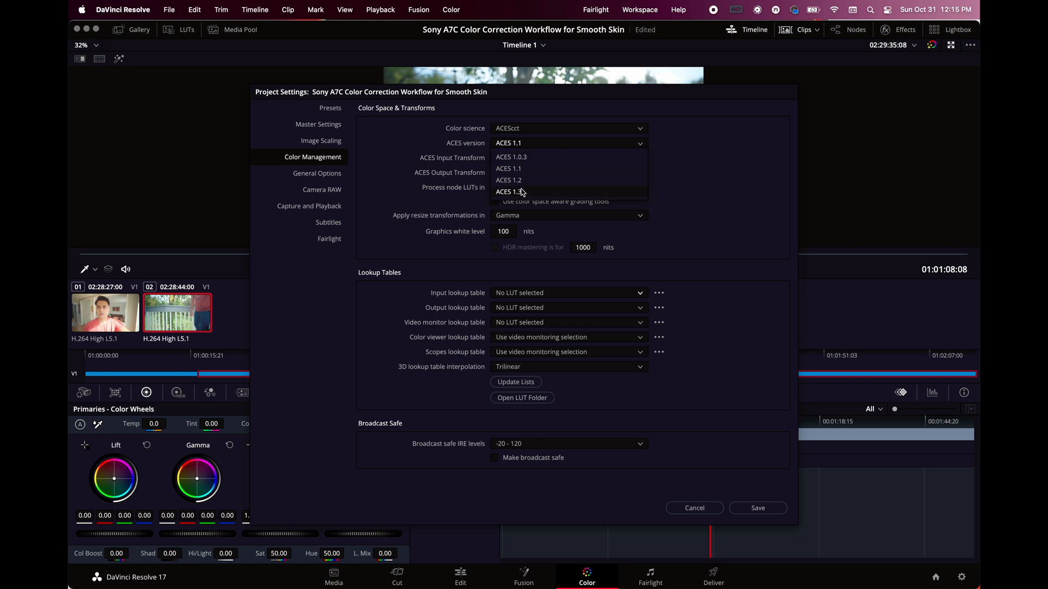
pyautogui.click(507, 191)
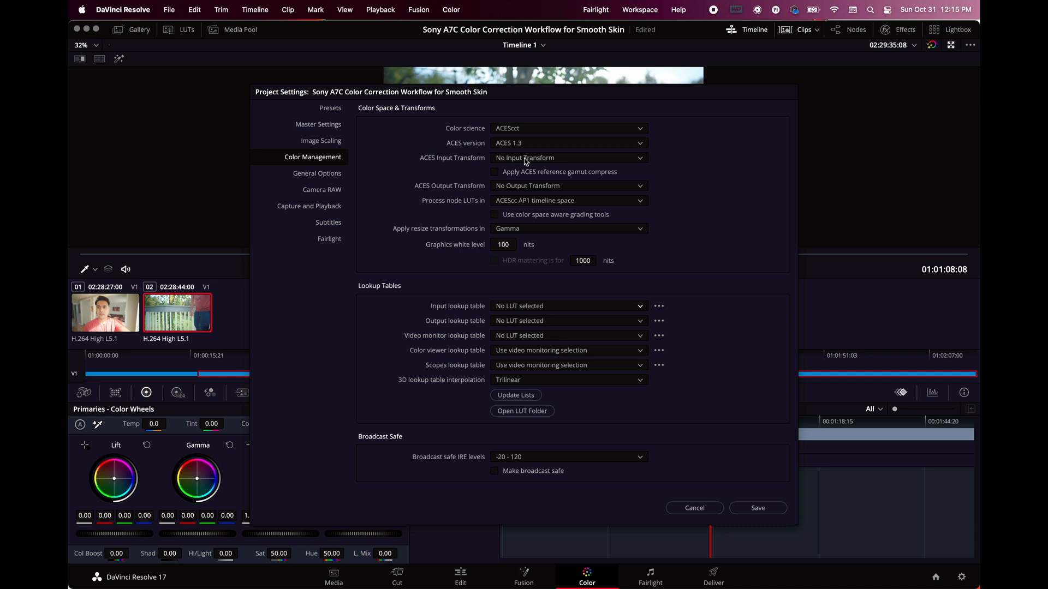
pyautogui.click(569, 157)
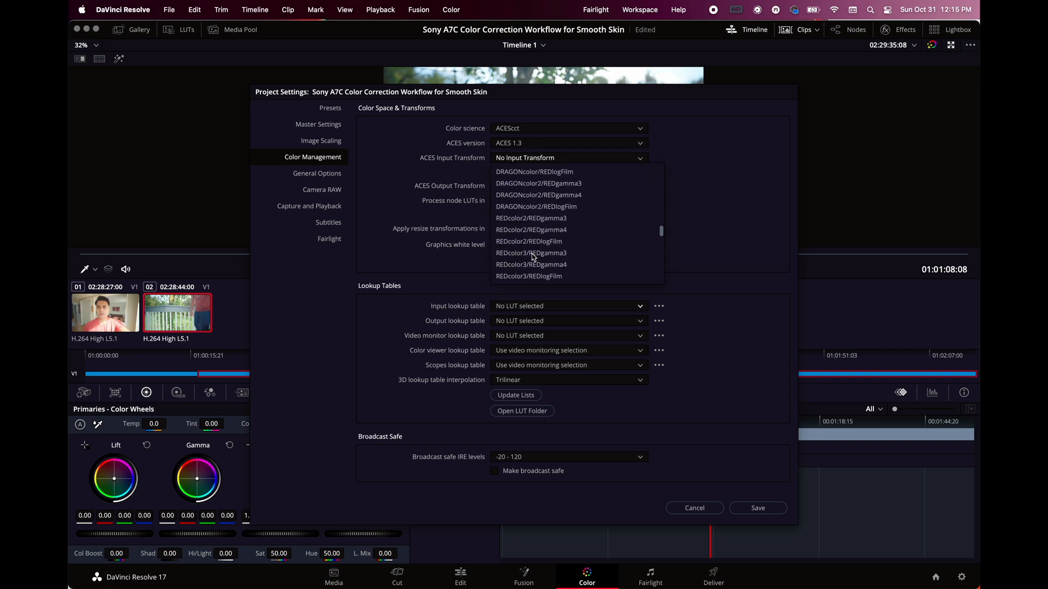
pyautogui.scroll(-3)
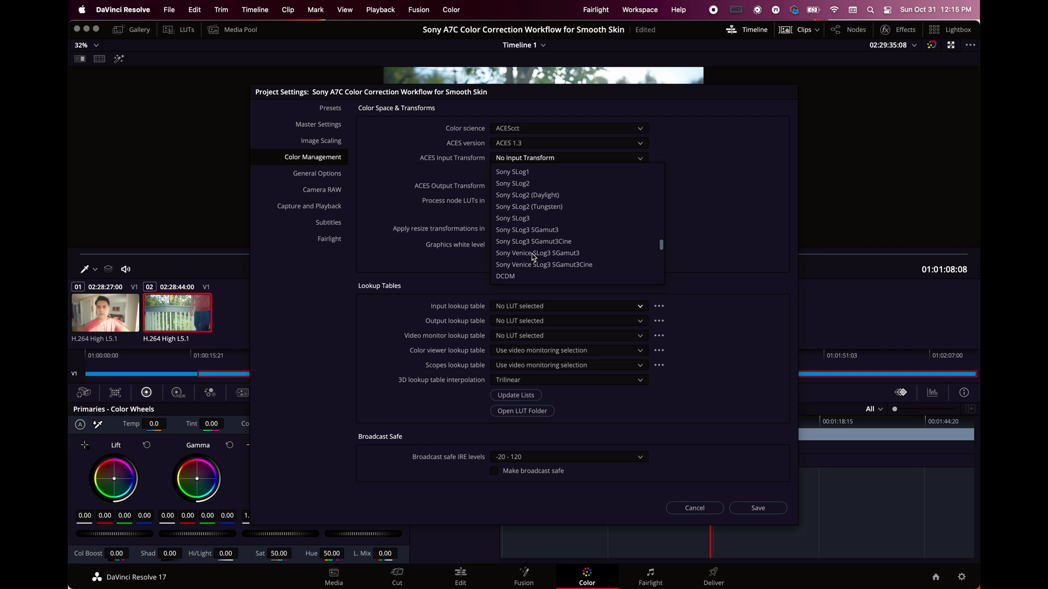
pyautogui.moveTo(528, 200)
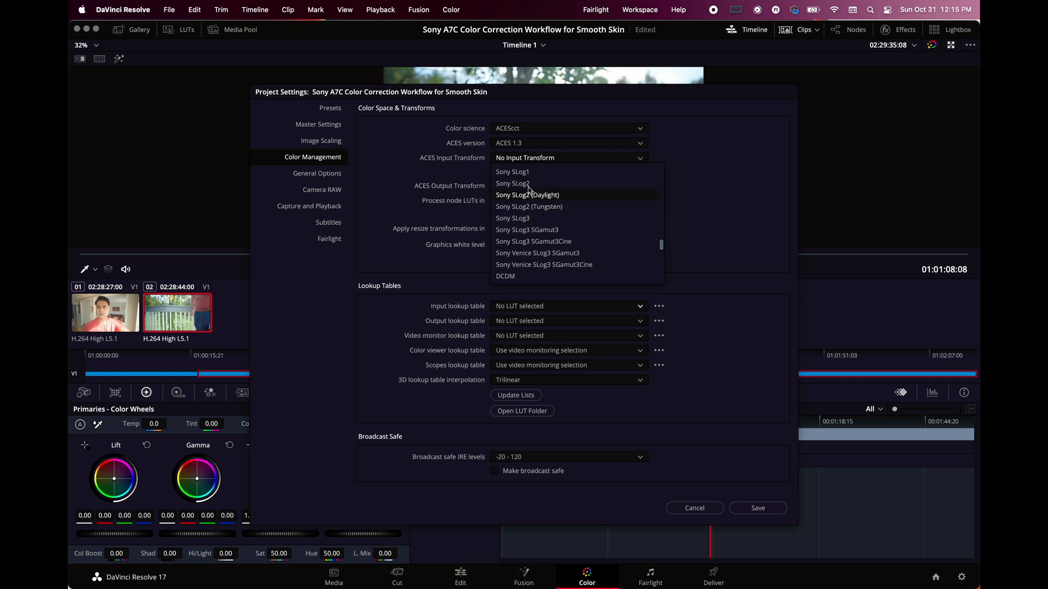
pyautogui.click(527, 194)
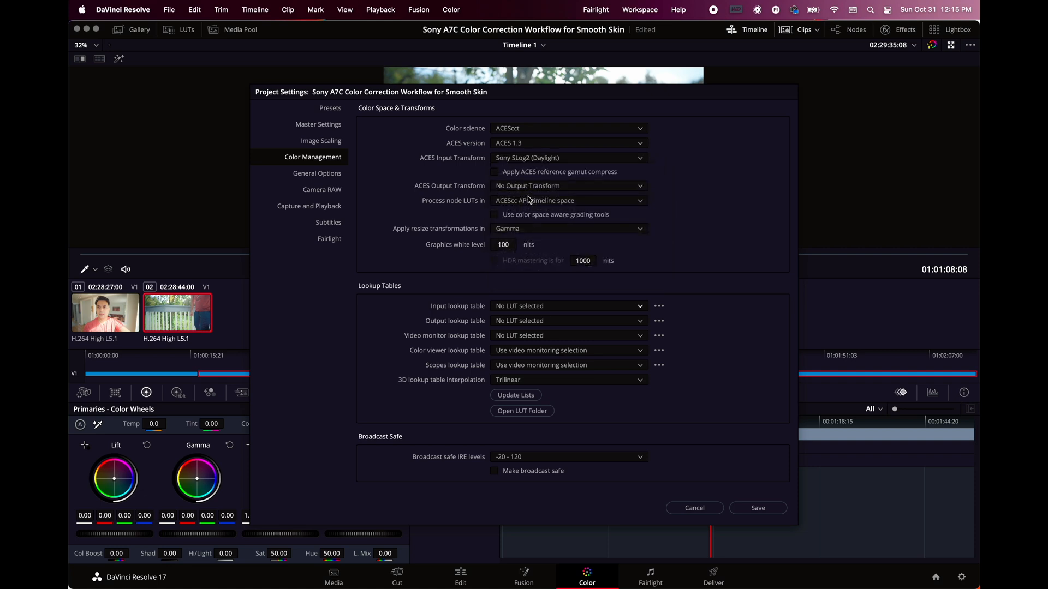
pyautogui.moveTo(759, 509)
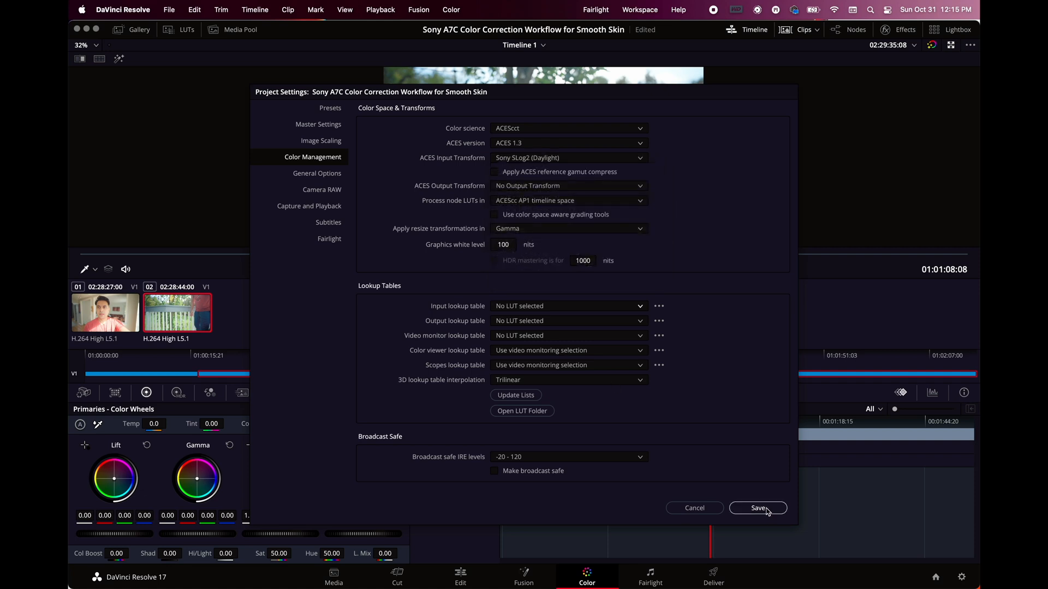
# - Return to DaVinci YRGB Color Managed and apply the Sony S-Log2 to Rec.709 input LUT
pyautogui.click(757, 507)
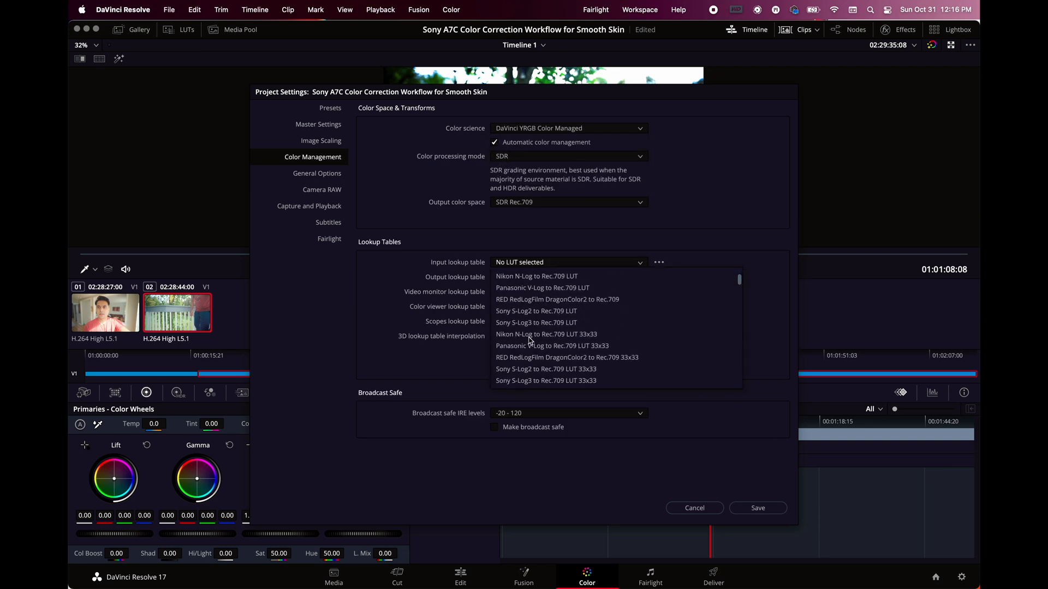
pyautogui.moveTo(542, 316)
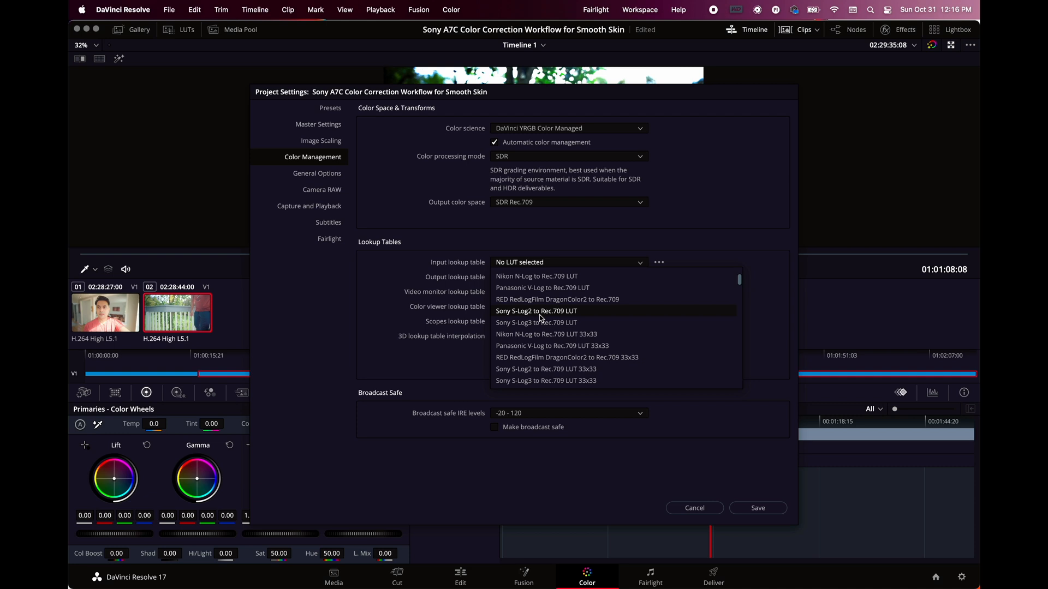
pyautogui.moveTo(549, 316)
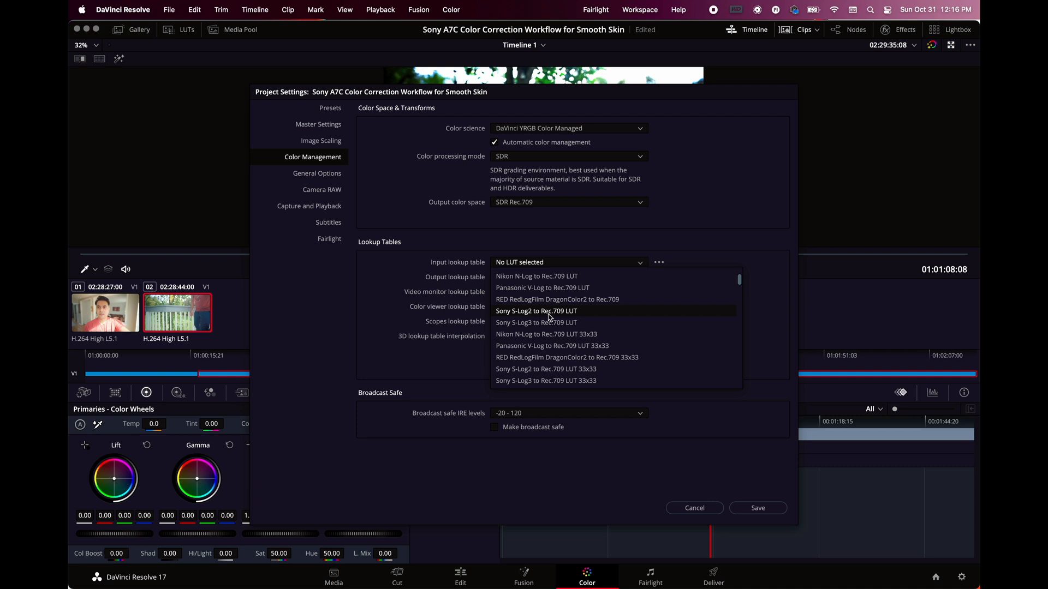
pyautogui.moveTo(555, 318)
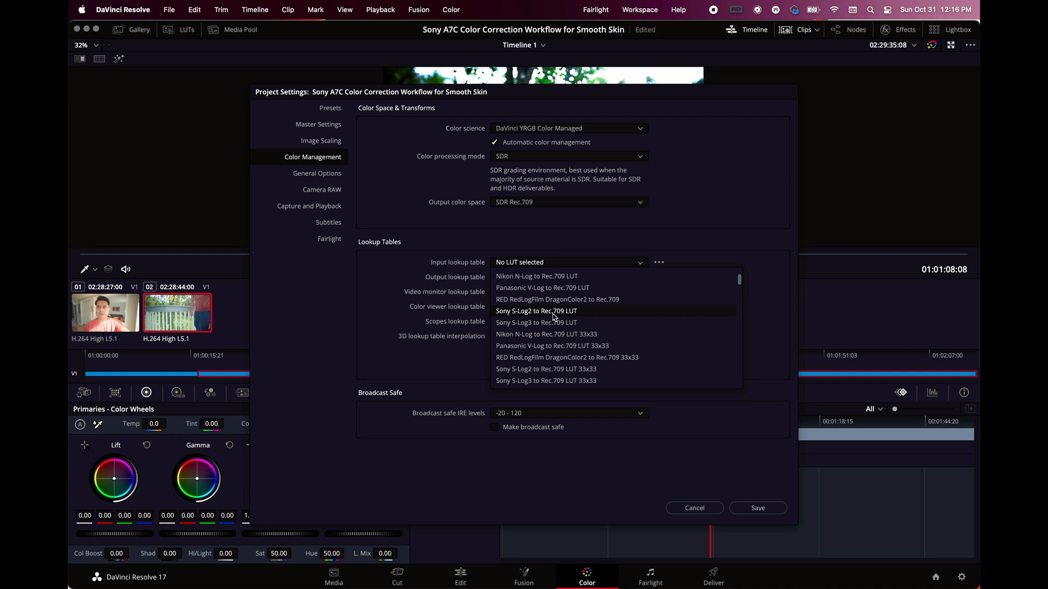
pyautogui.scroll(-3)
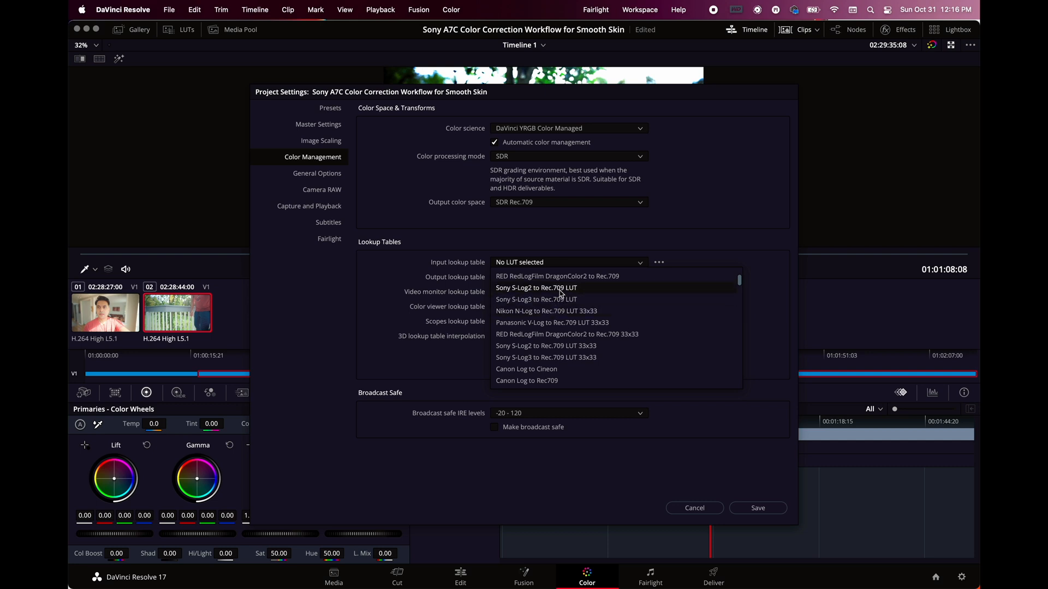
pyautogui.click(535, 288)
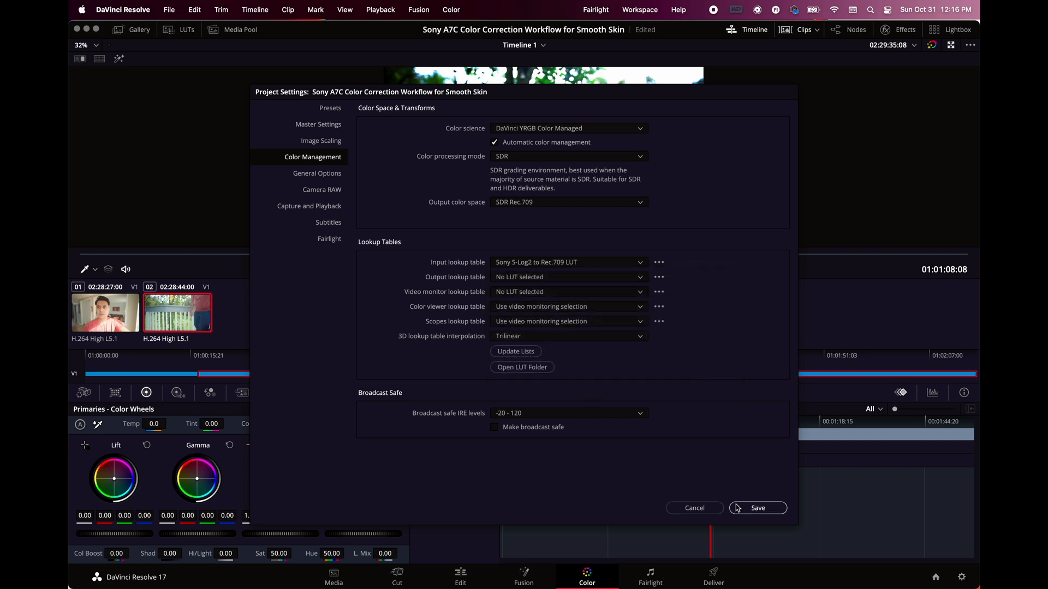
# - Save the colour settings, preview the indoor clip, then return to the outdoor clip
pyautogui.click(757, 507)
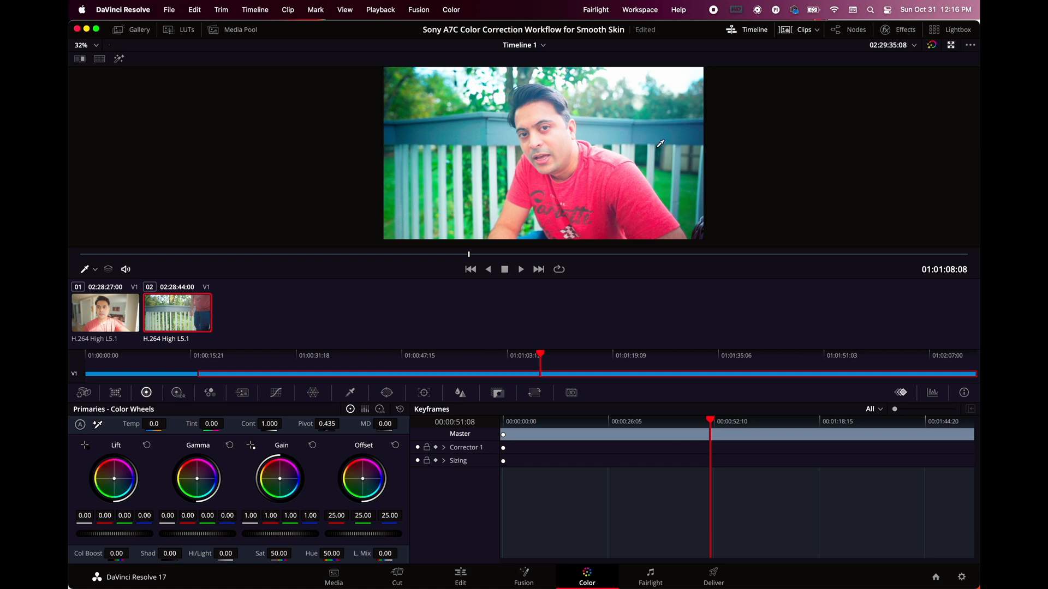
pyautogui.click(105, 312)
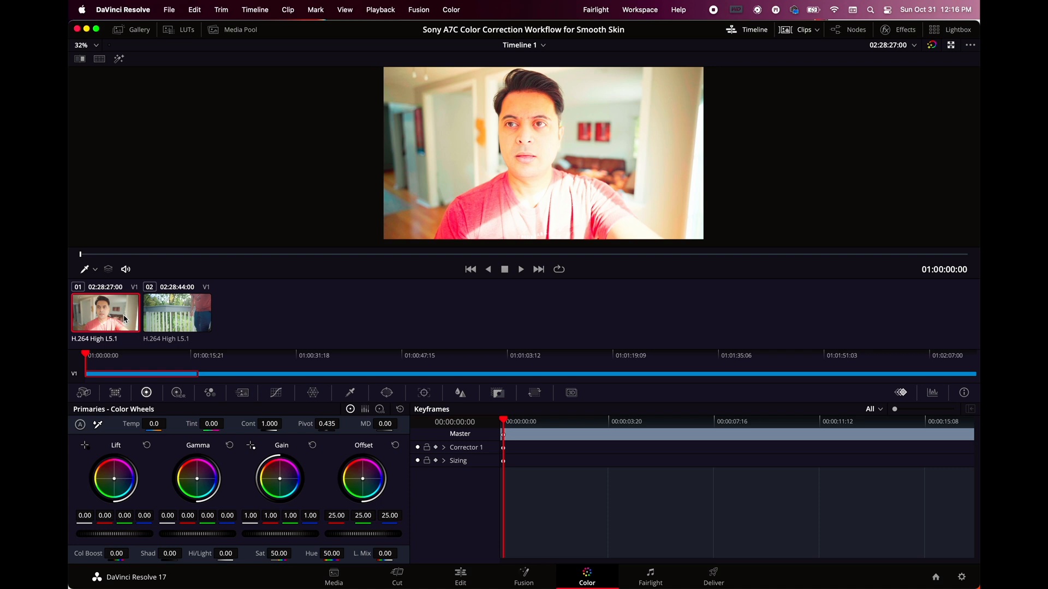
pyautogui.click(177, 313)
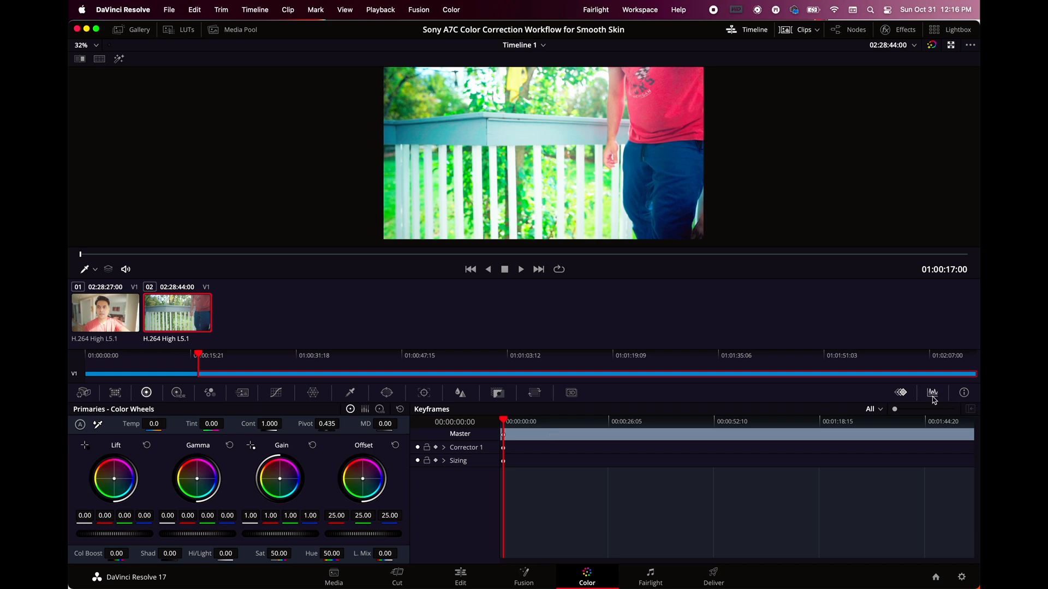
pyautogui.moveTo(367, 259)
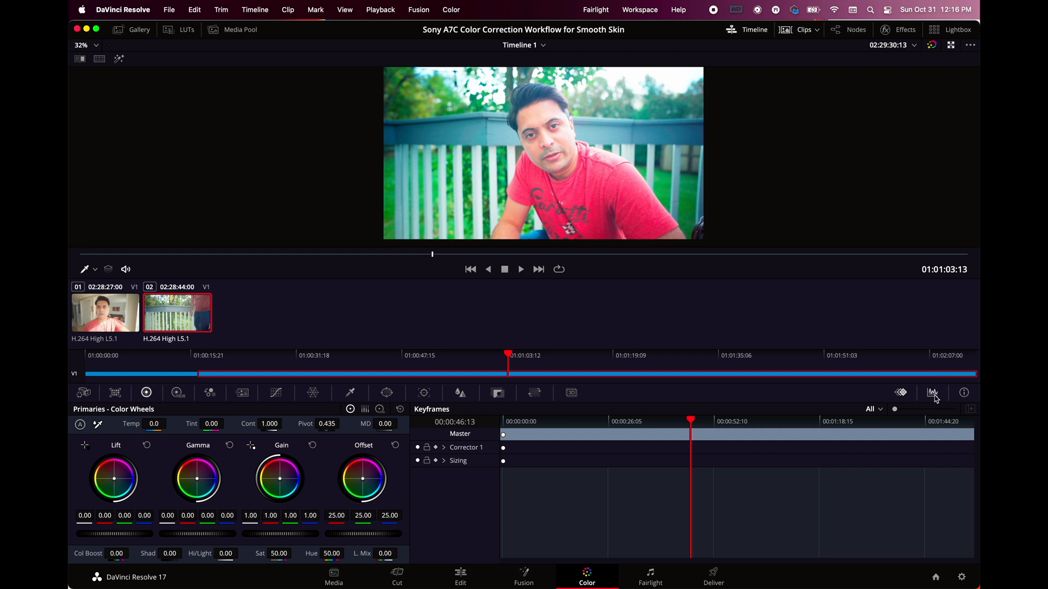
# - Show the video scopes and expand them to a 4-up floating window
pyautogui.click(932, 392)
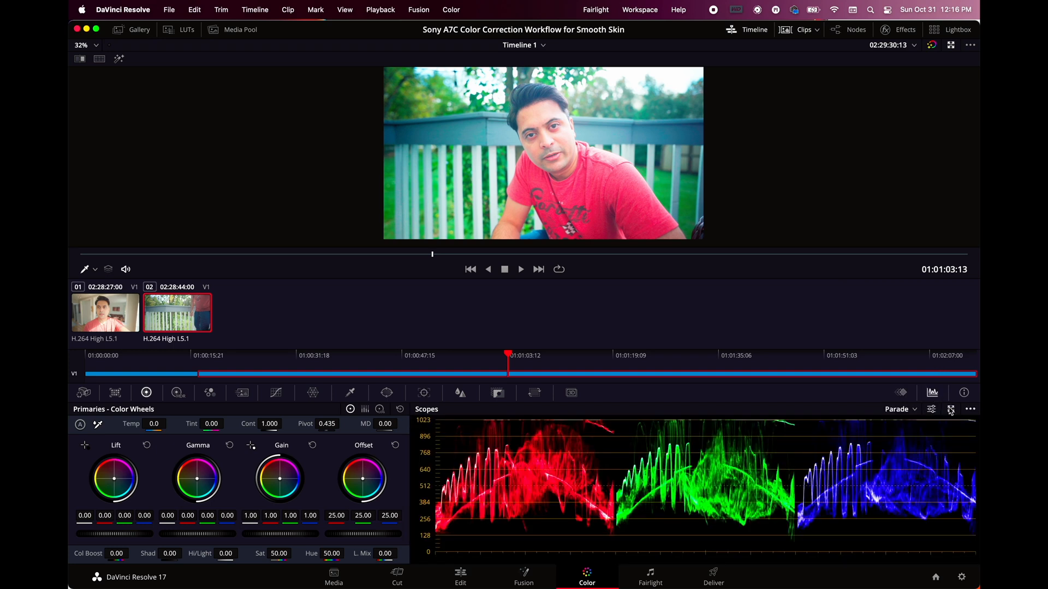
pyautogui.click(949, 409)
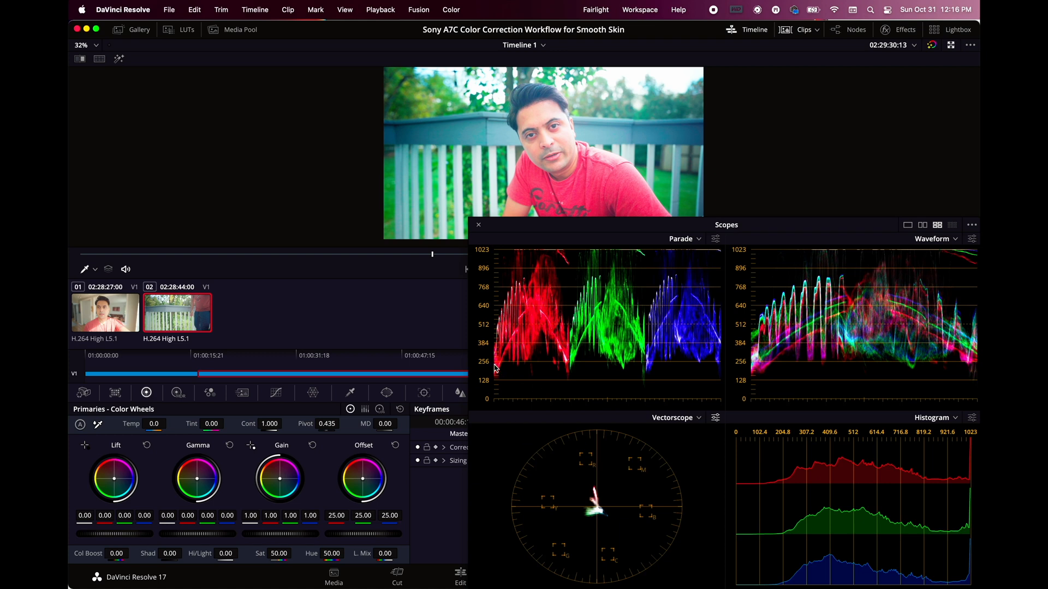
pyautogui.moveTo(120, 541)
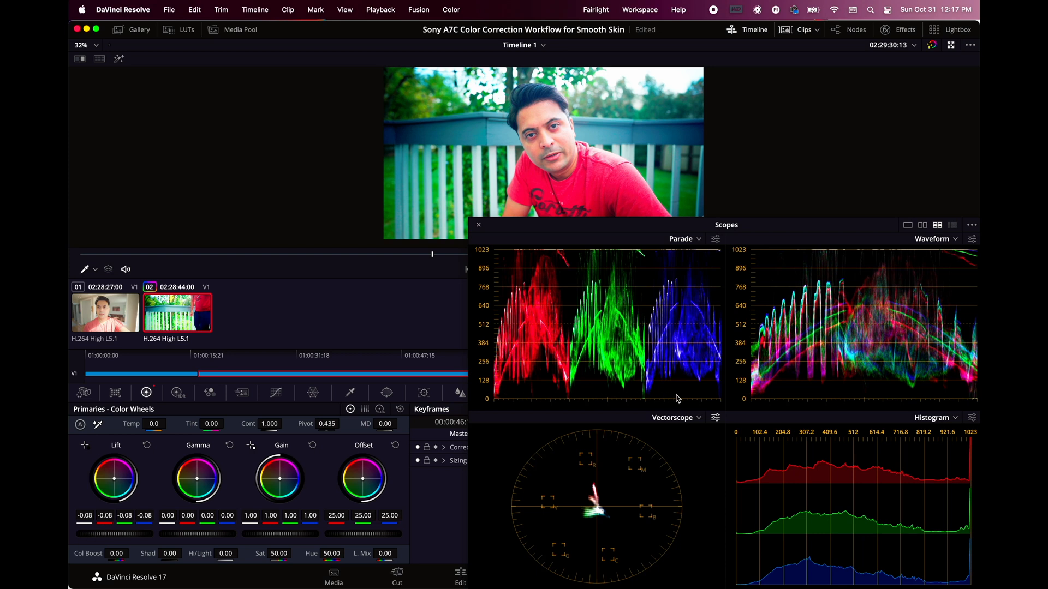
pyautogui.moveTo(289, 540)
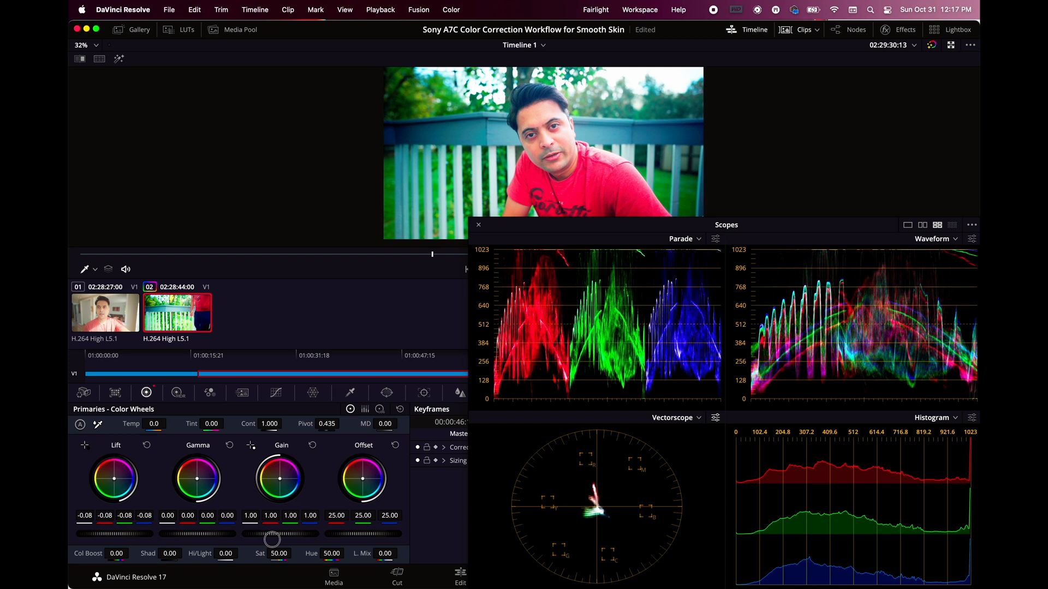
# - Grade the outdoor clip to gain 0.89, contrast 1.112, saturation 65, and enable the vectorscope skin tone indicator
pyautogui.moveTo(280, 533); pyautogui.dragTo(213, 533)
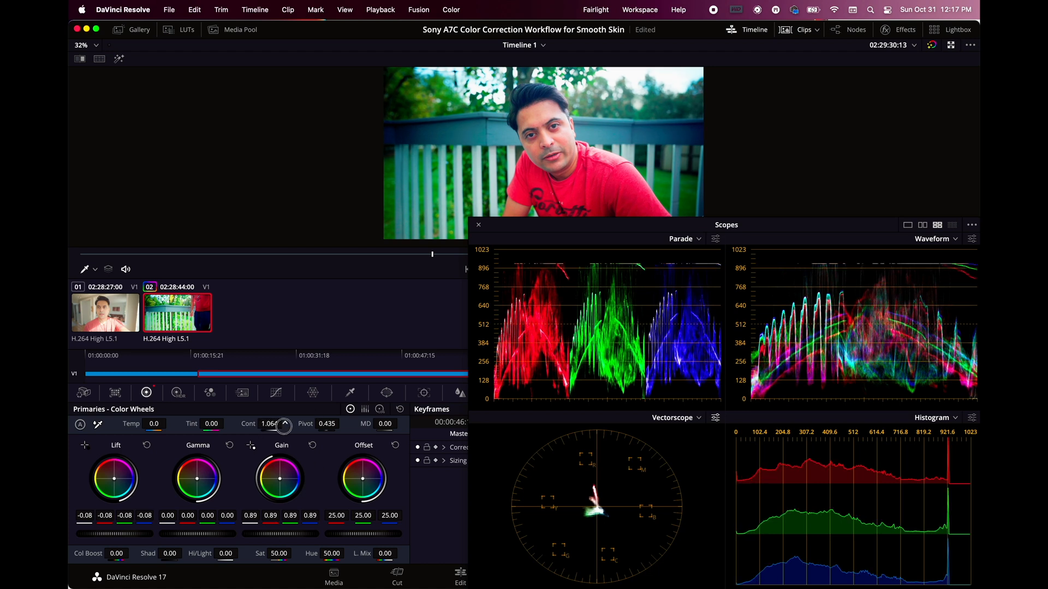
pyautogui.click(285, 423)
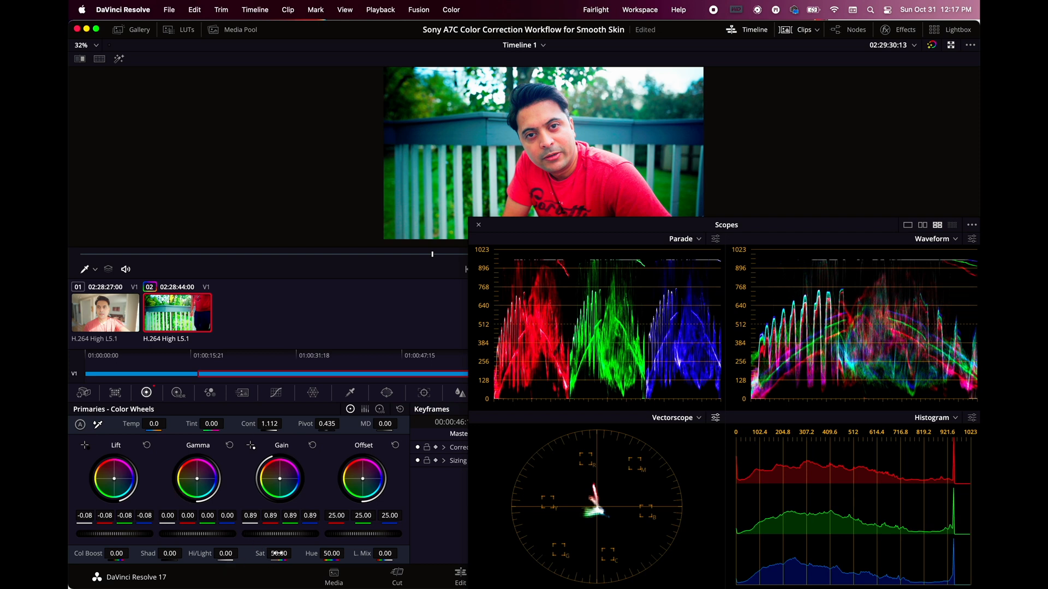
pyautogui.moveTo(280, 553); pyautogui.dragTo(309, 553)
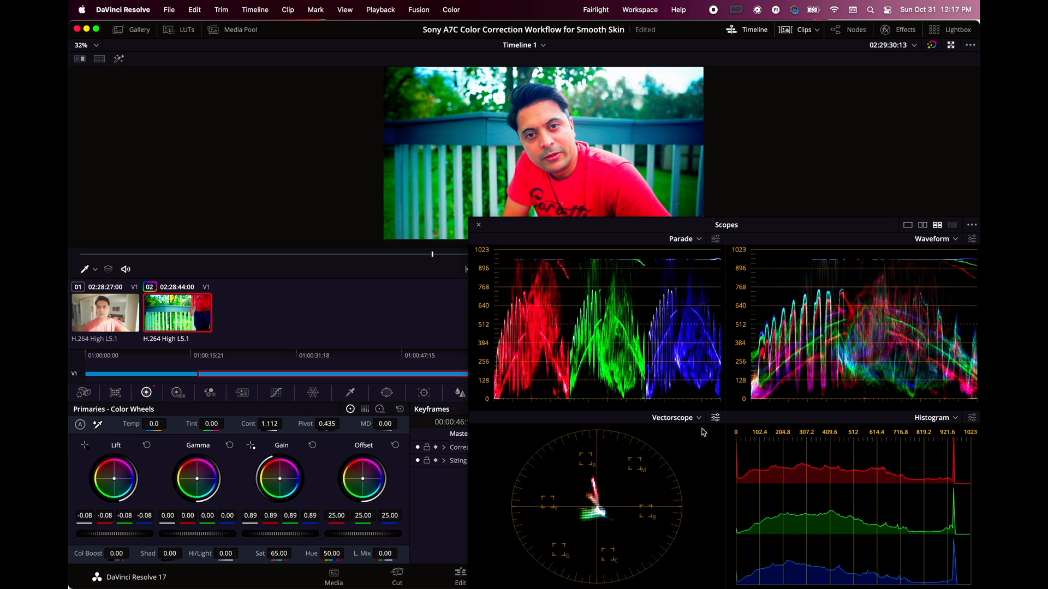
pyautogui.click(716, 417)
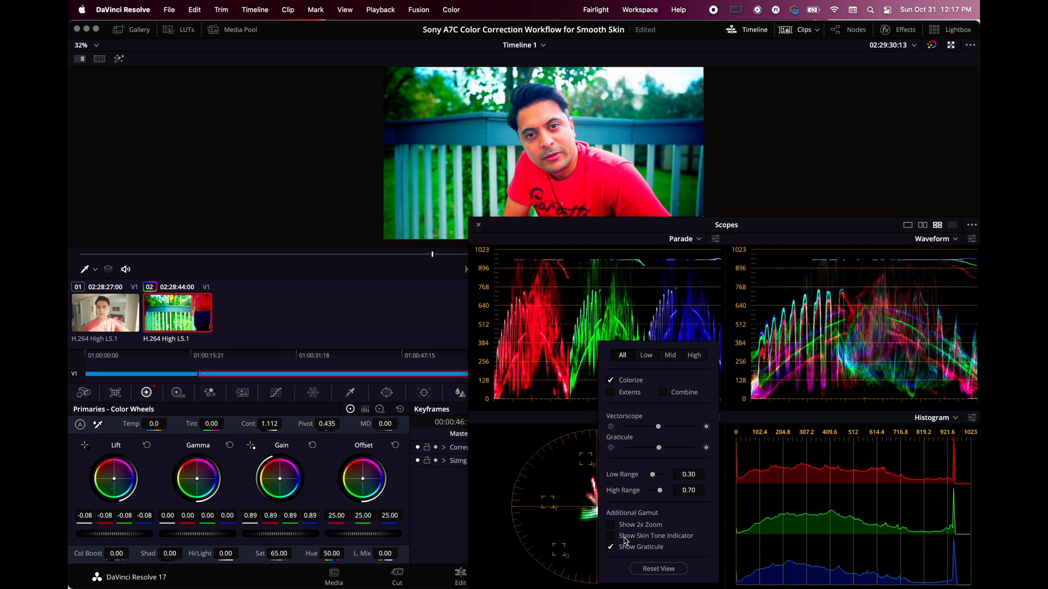
pyautogui.click(610, 536)
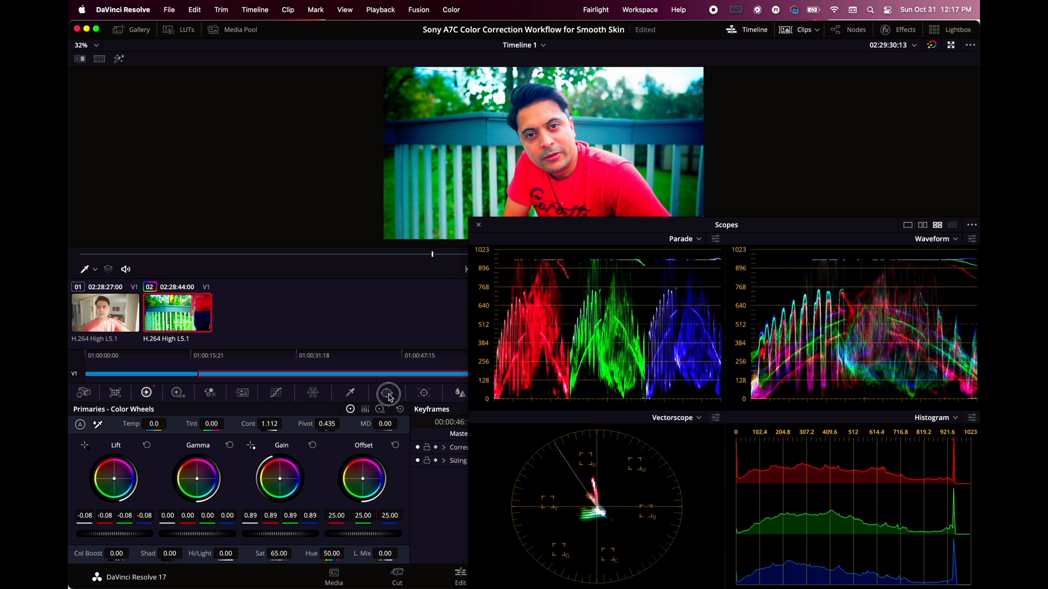
# - Add a circular power window on the subject's face and toggle highlight view with Shift+H
pyautogui.click(388, 393)
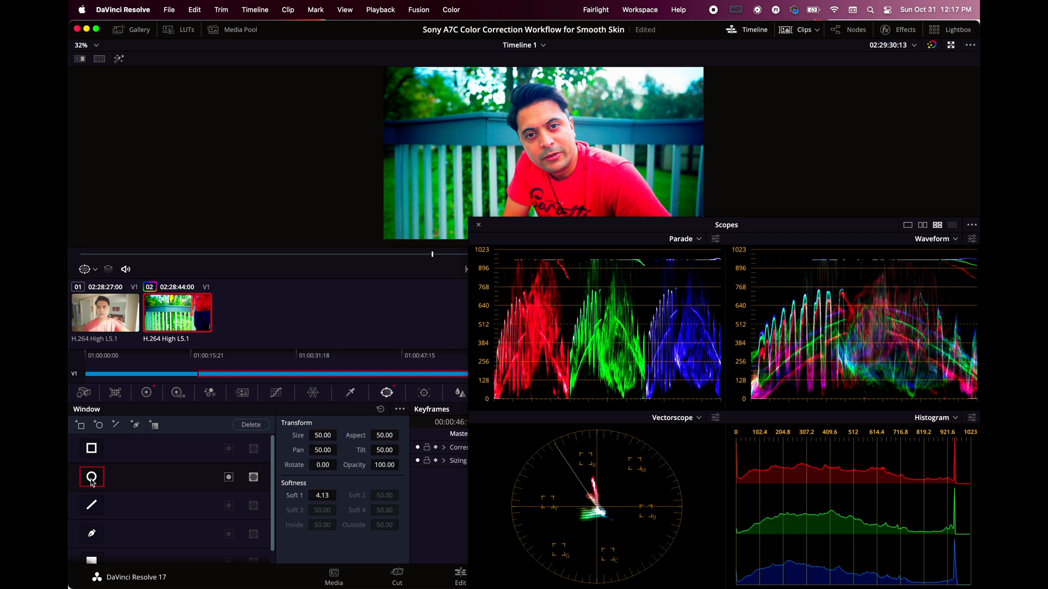
pyautogui.click(92, 477)
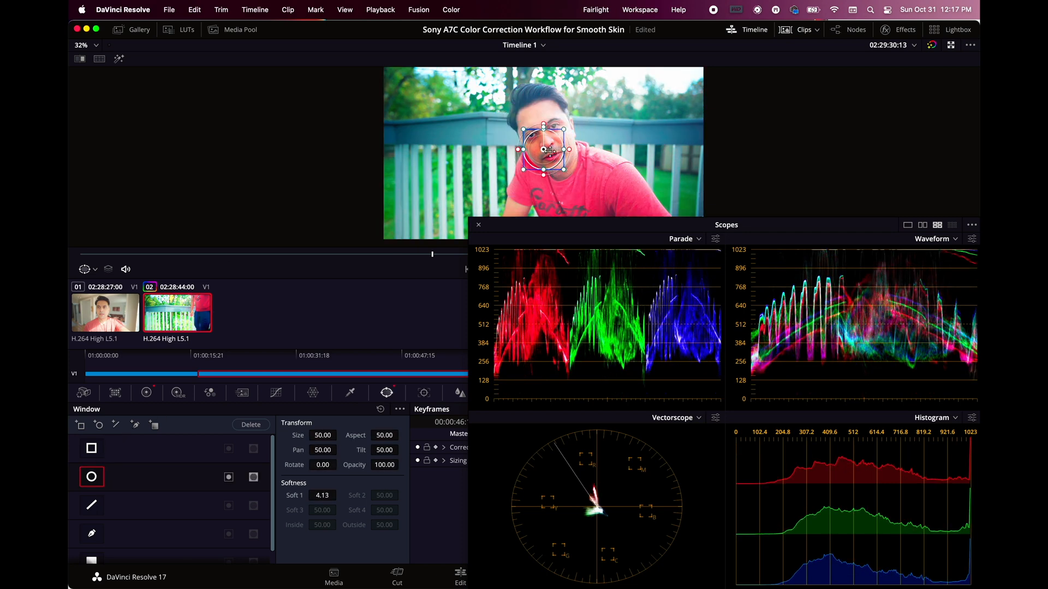
pyautogui.moveTo(545, 150); pyautogui.dragTo(554, 137)
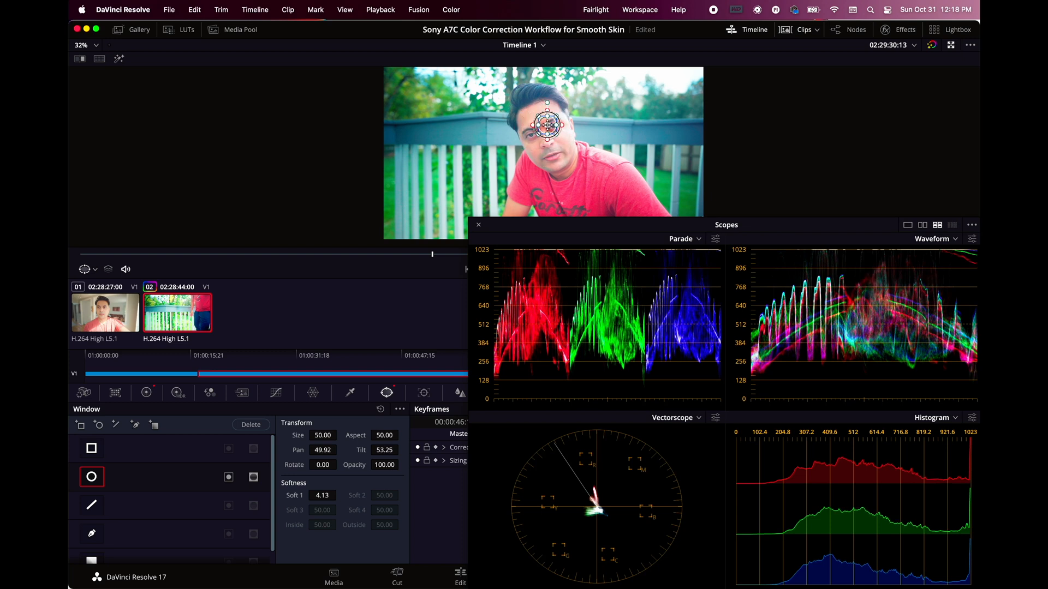
pyautogui.press('Shift+h')
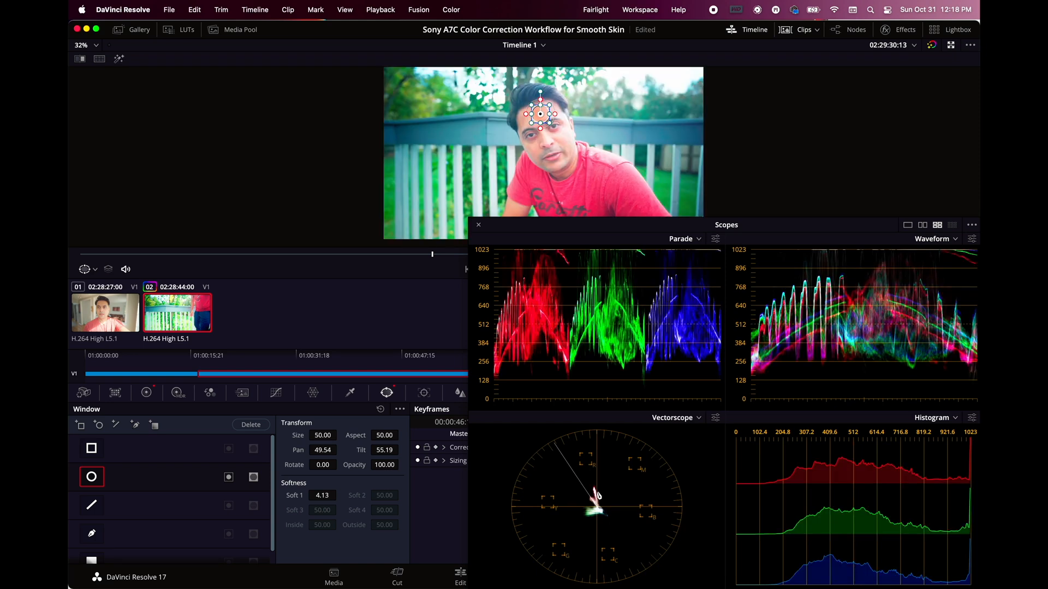
pyautogui.moveTo(401, 390)
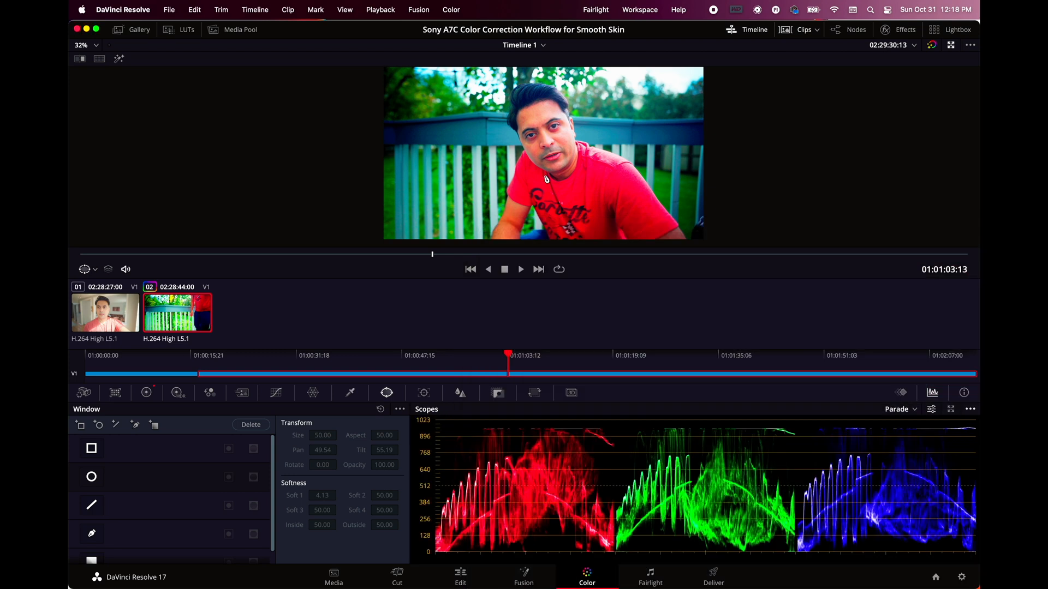
pyautogui.moveTo(543, 264)
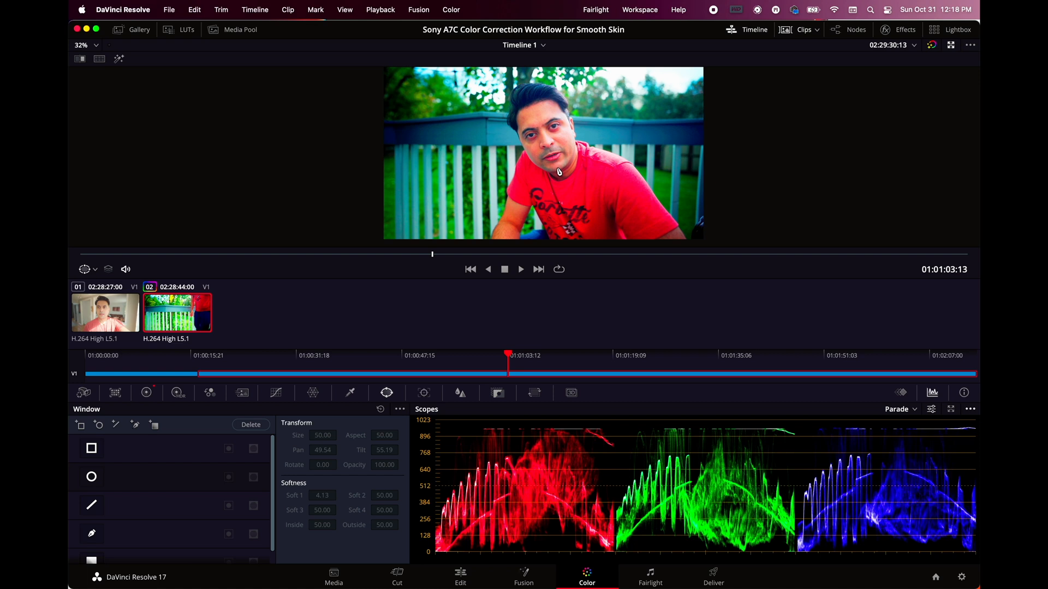
pyautogui.moveTo(570, 207)
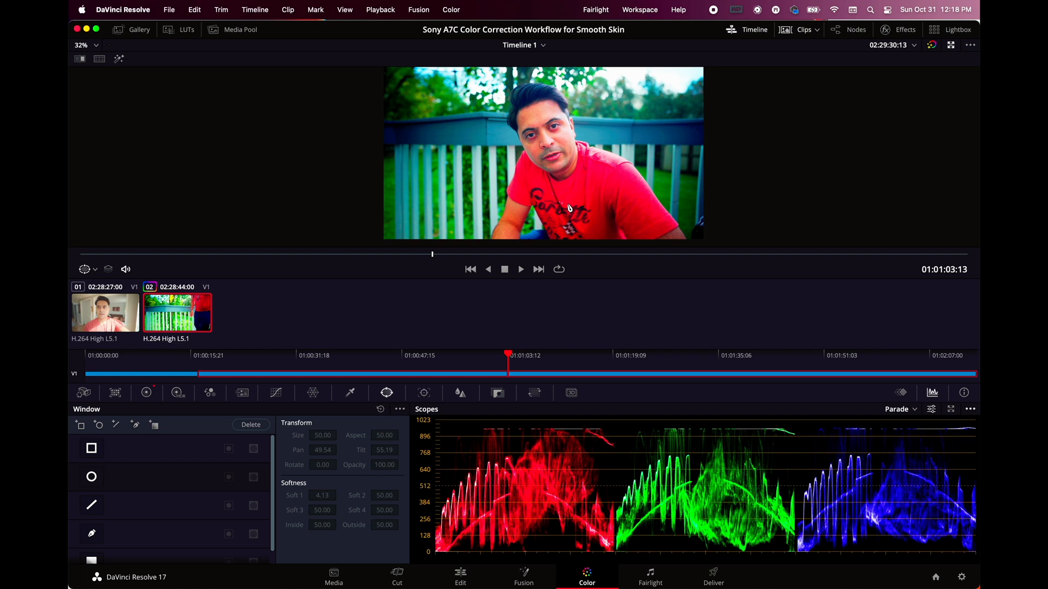
pyautogui.moveTo(109, 321)
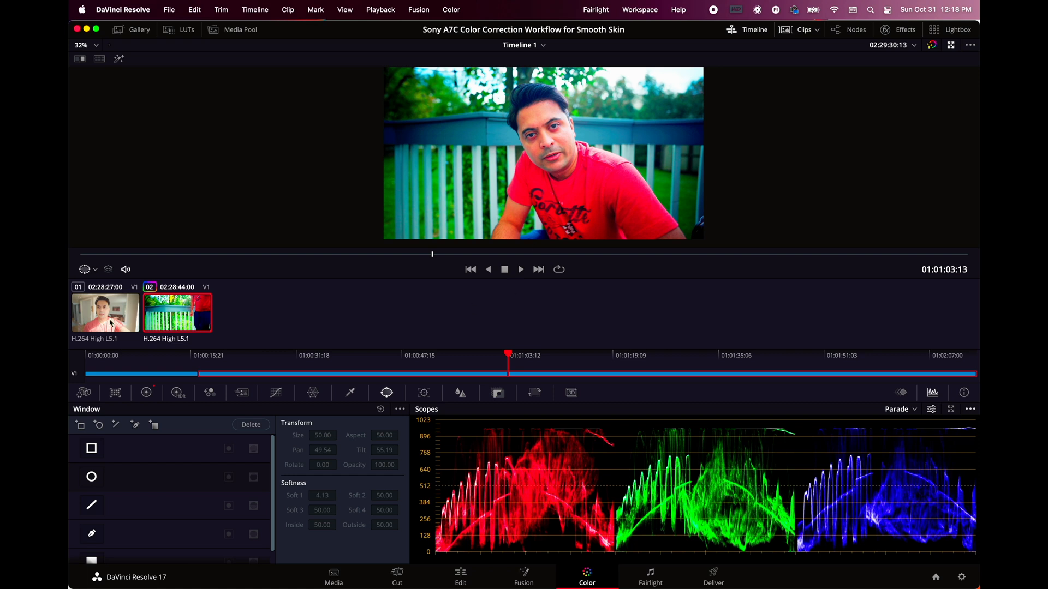
# - Grade the indoor clip to lift -0.09, gain 0.93, contrast 1.080 and saturation 60
pyautogui.click(105, 313)
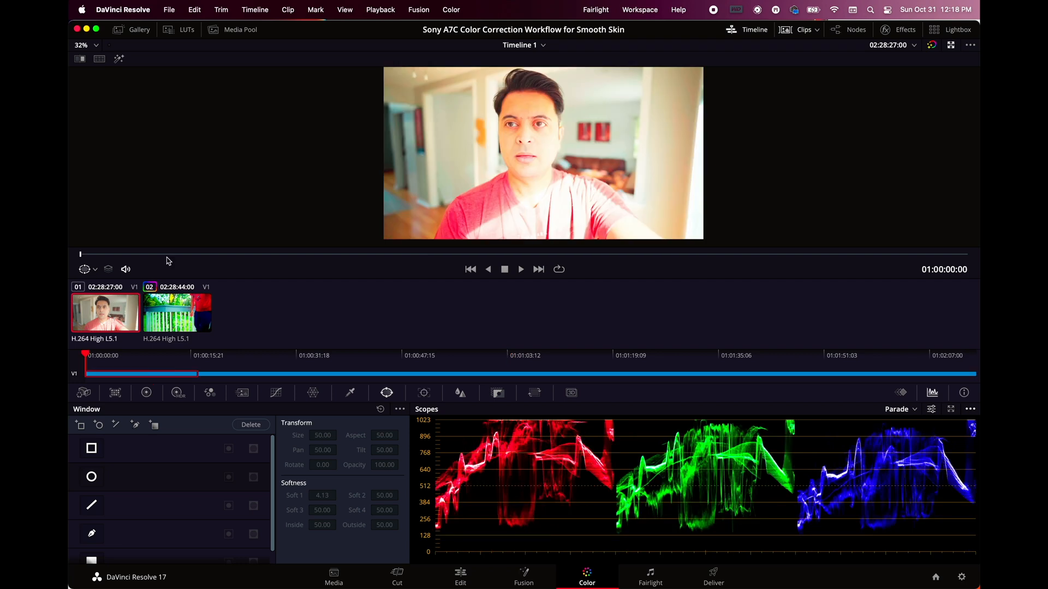
pyautogui.moveTo(271, 372)
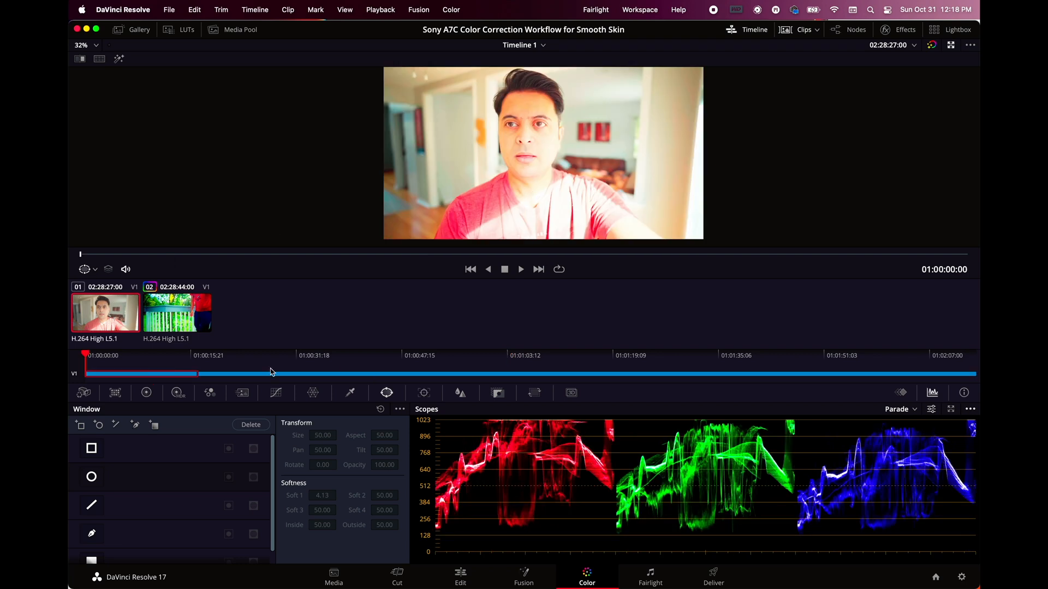
pyautogui.click(146, 393)
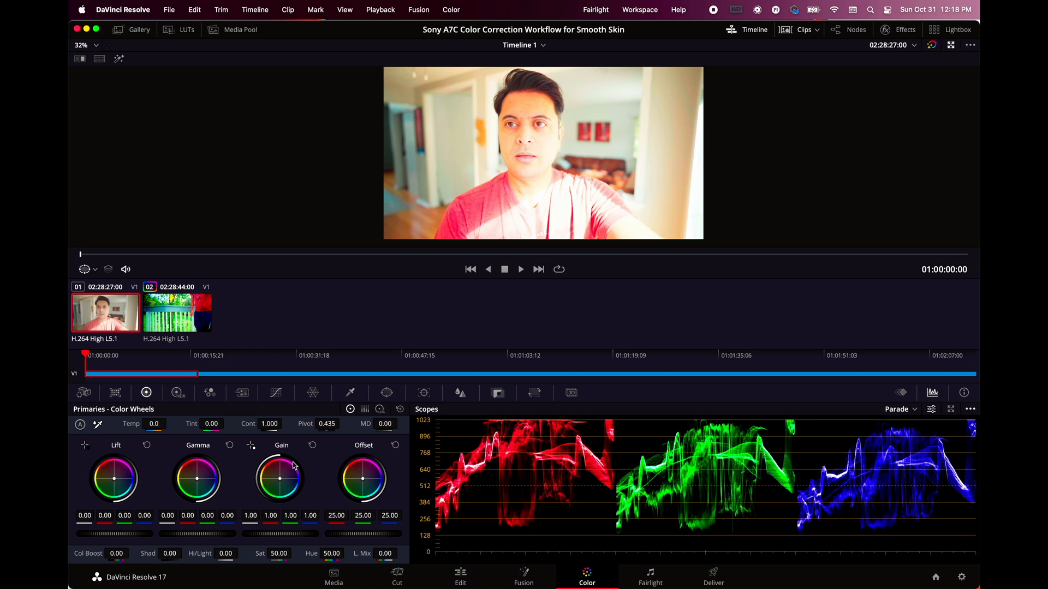
pyautogui.moveTo(110, 535); pyautogui.dragTo(99, 535)
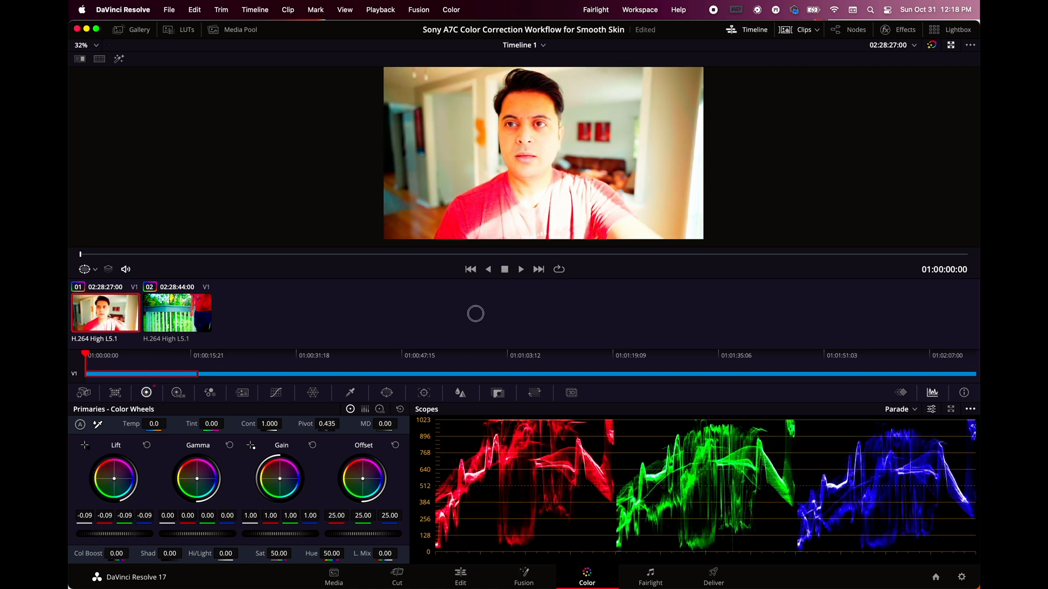
pyautogui.moveTo(295, 537)
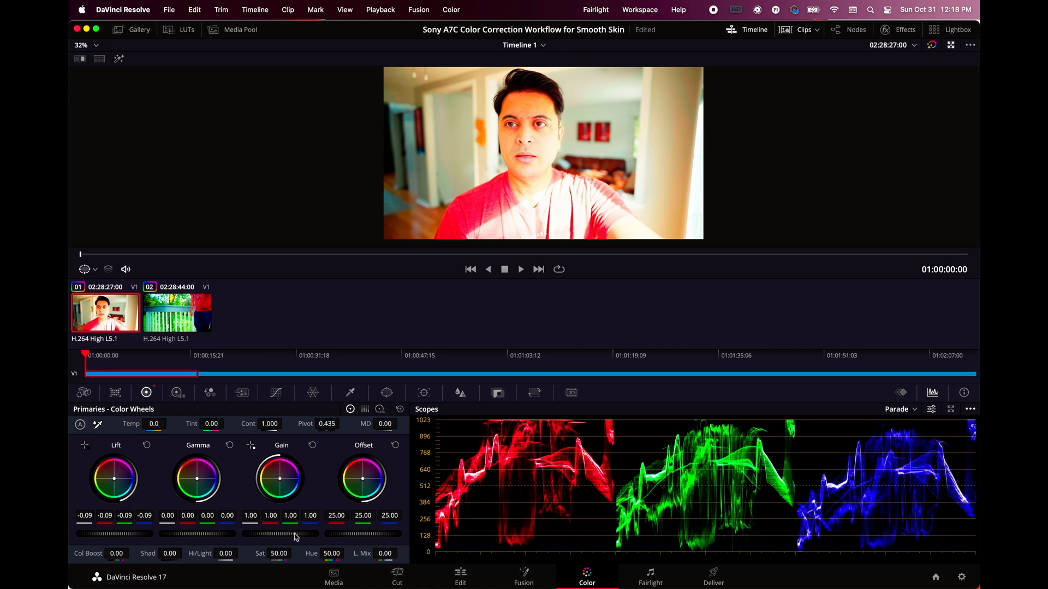
pyautogui.moveTo(294, 534); pyautogui.dragTo(240, 538)
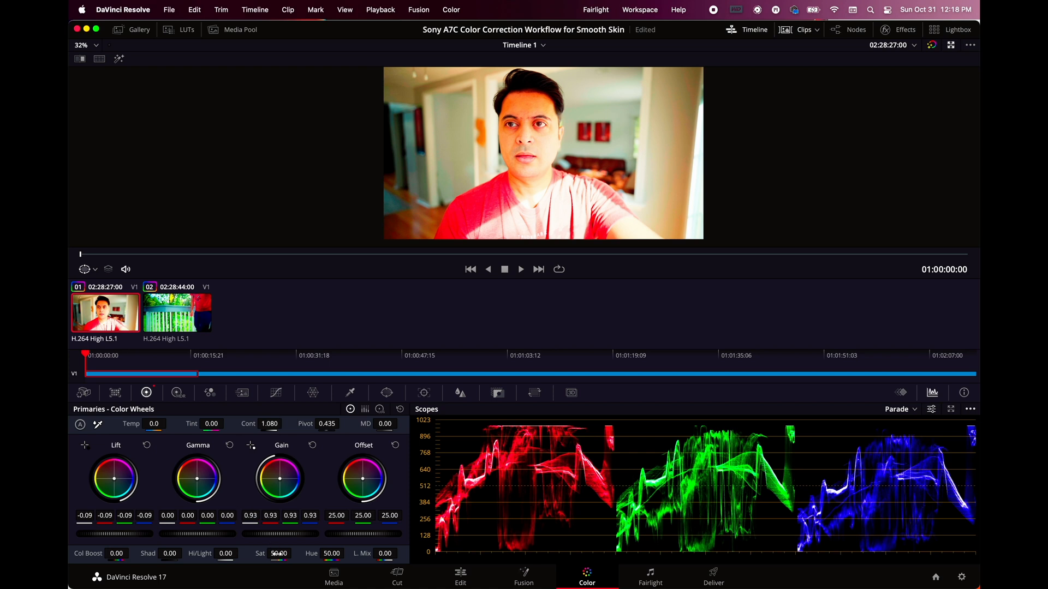
pyautogui.moveTo(279, 553); pyautogui.dragTo(306, 554)
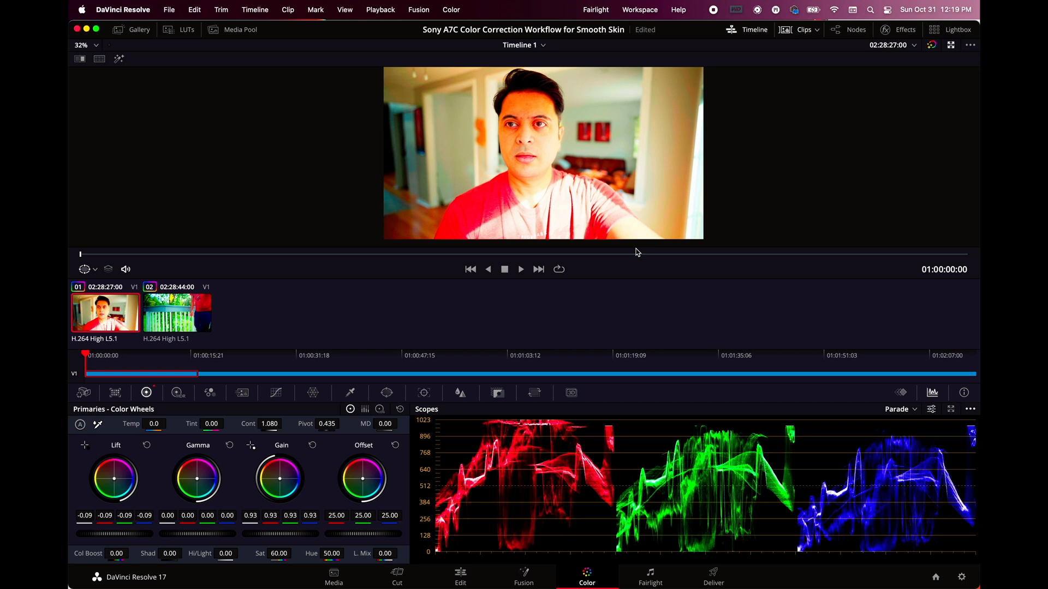
# - Add a Circle power window and move it onto the indoor clip's cheek
pyautogui.click(386, 392)
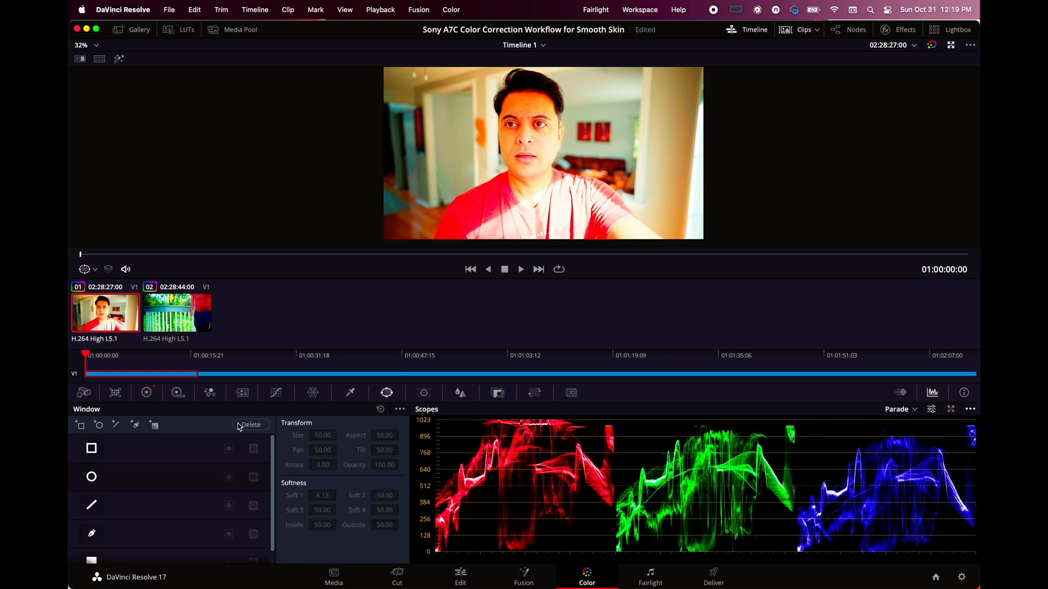
pyautogui.click(92, 477)
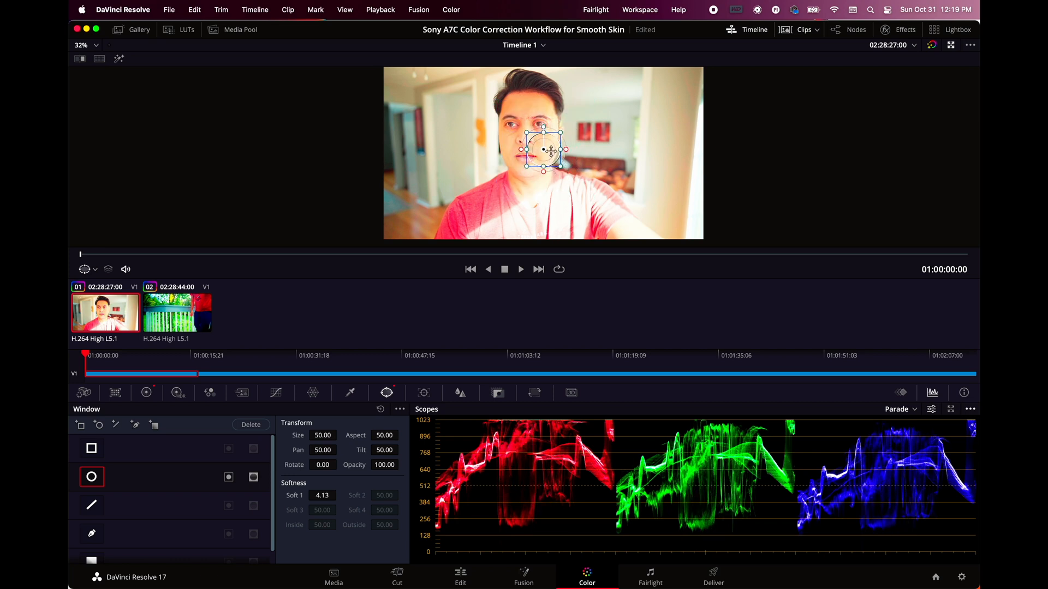
pyautogui.moveTo(543, 151); pyautogui.dragTo(542, 142)
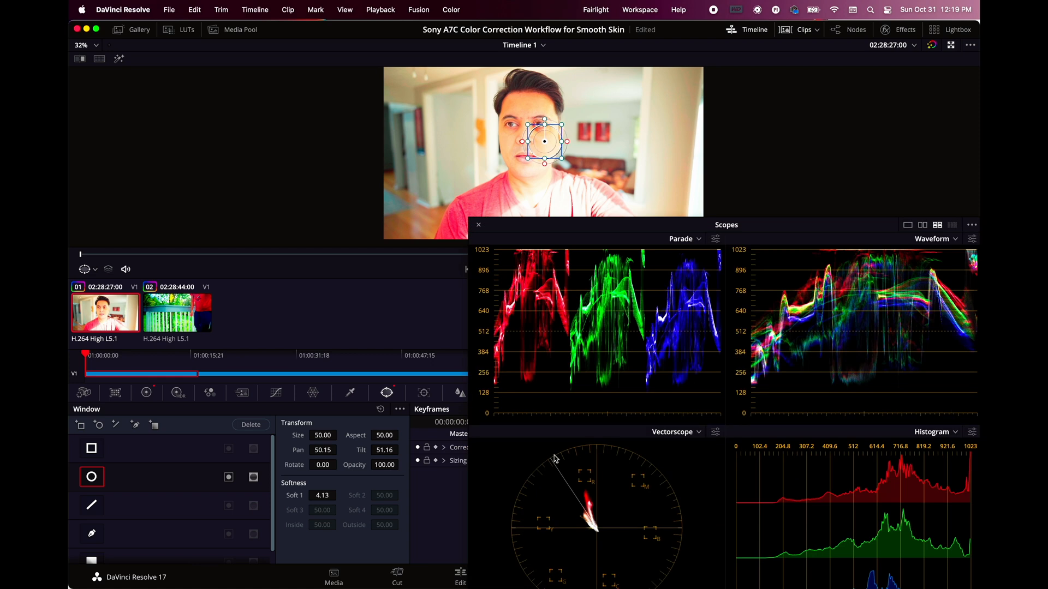
pyautogui.moveTo(454, 144)
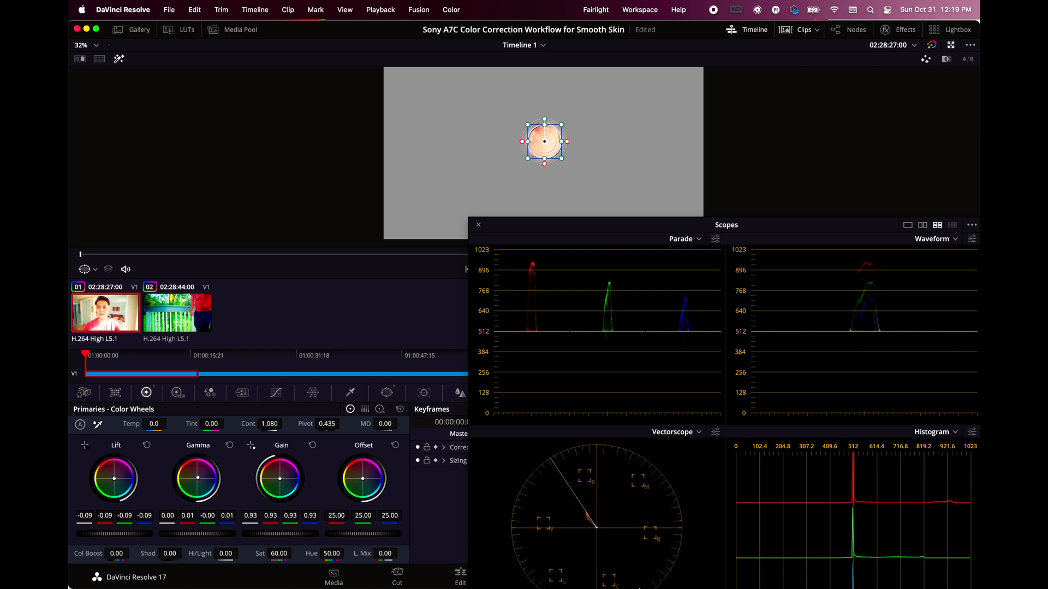
pyautogui.moveTo(585, 520)
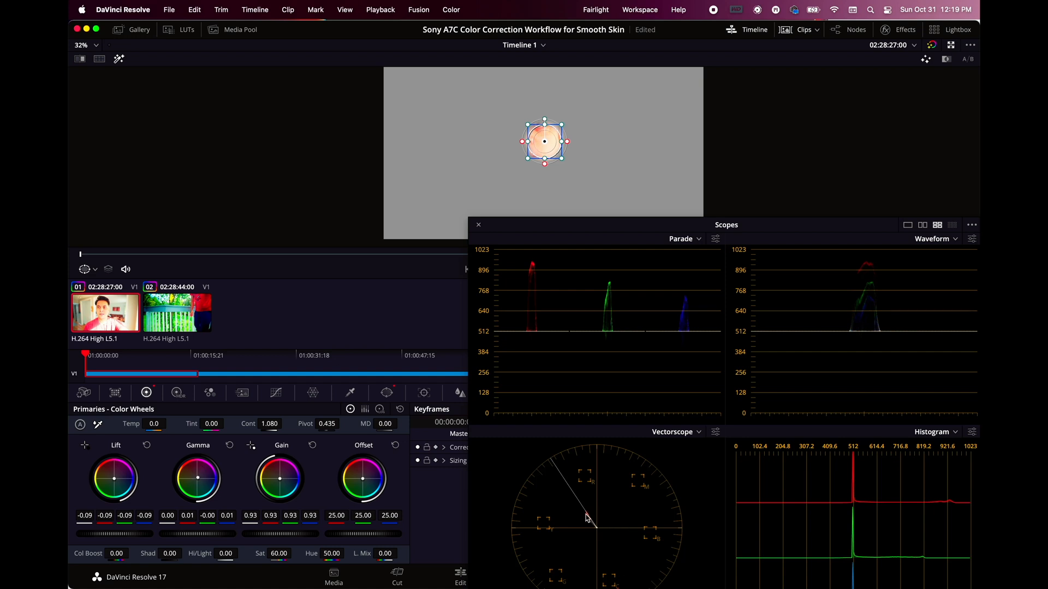
pyautogui.moveTo(481, 234)
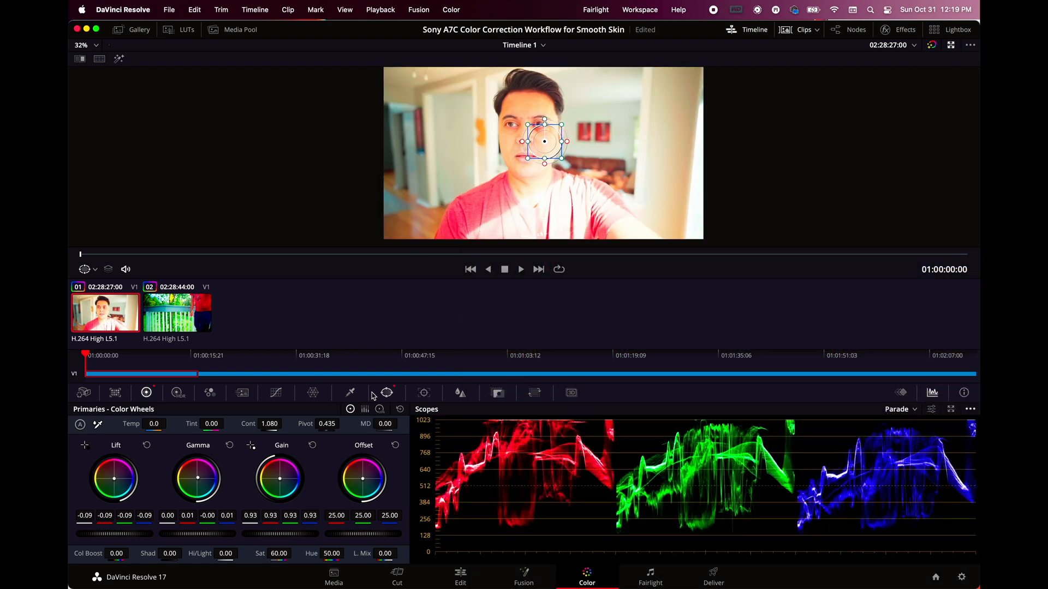
# - Switch off the Circle window so the grade covers the whole frame
pyautogui.click(387, 393)
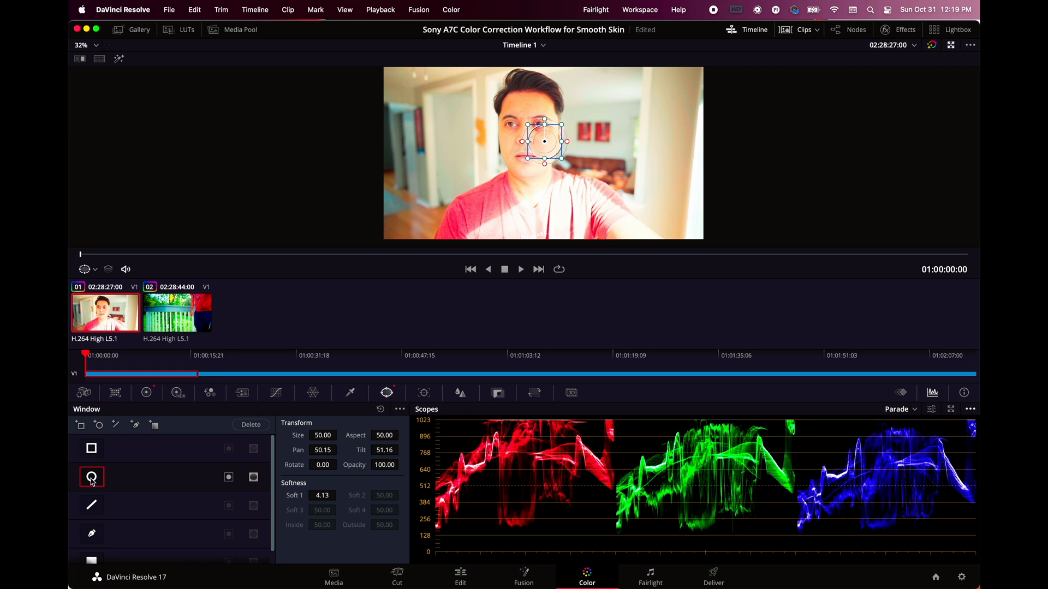
pyautogui.click(92, 477)
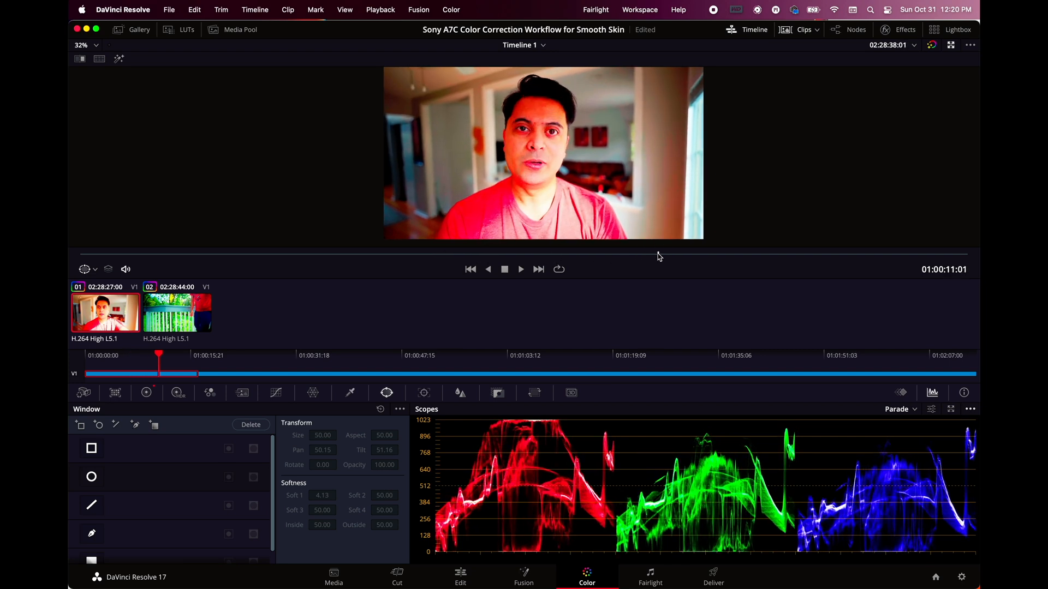
# - Load outdoor clip 02 in the viewer and skip ahead to review it
pyautogui.click(177, 312)
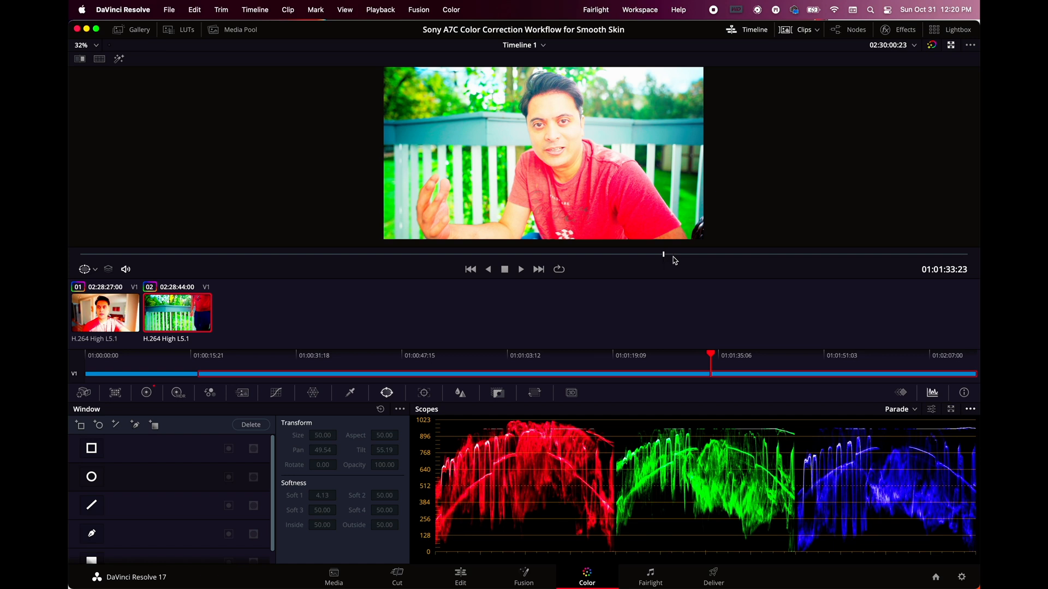
pyautogui.click(521, 270)
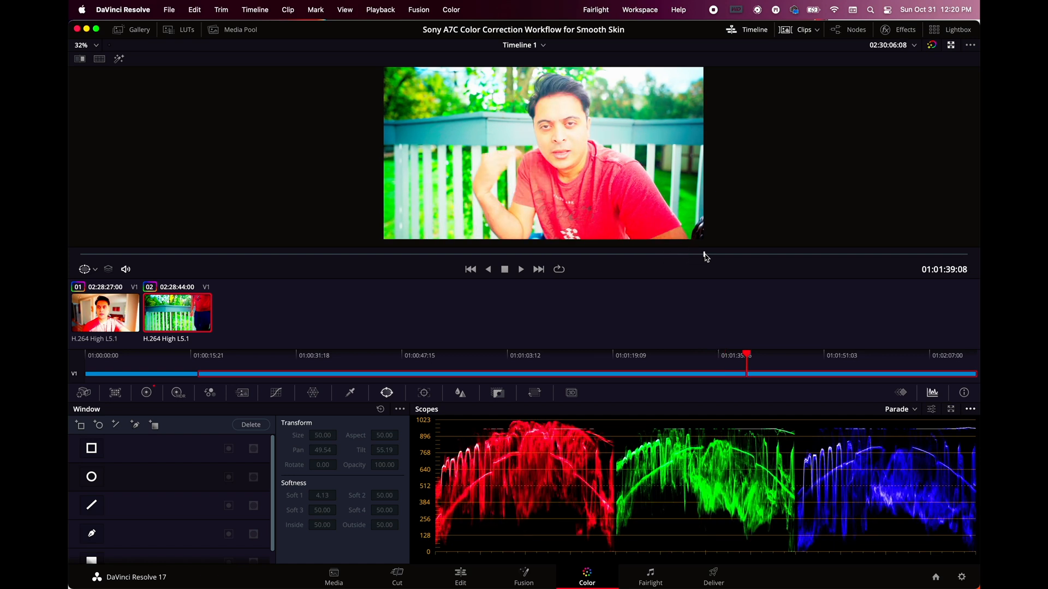